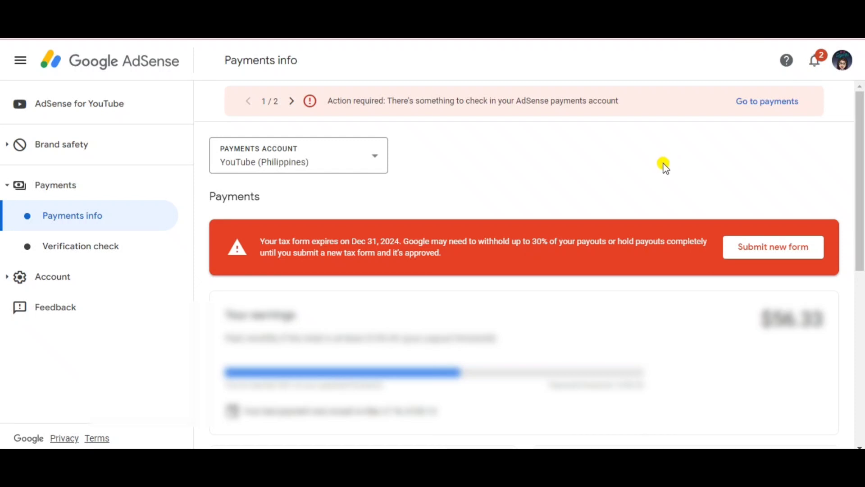
pyautogui.moveTo(703, 184)
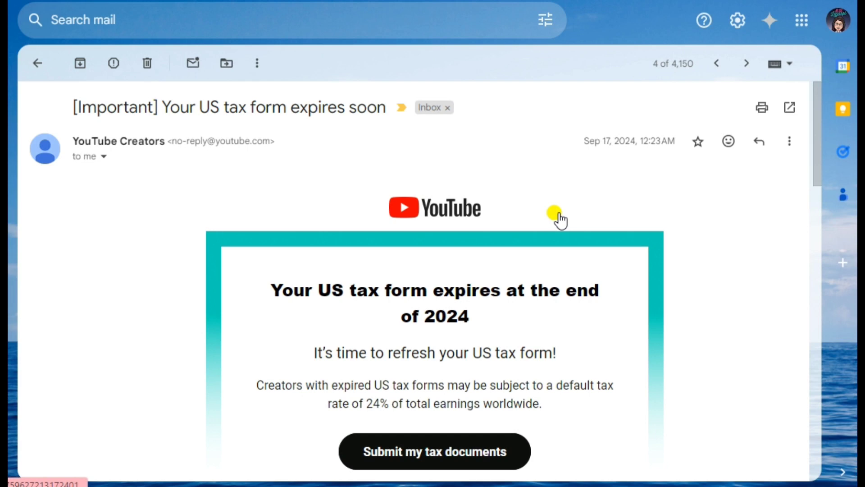
pyautogui.moveTo(567, 215)
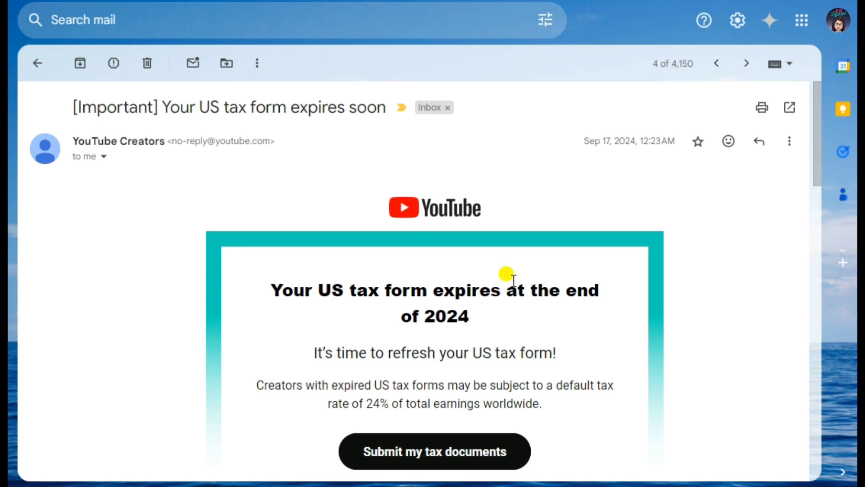
# - Return to AdSense's Payments info page showing the Dec 31, 2024 tax form expiry warning
pyautogui.scroll(-3)
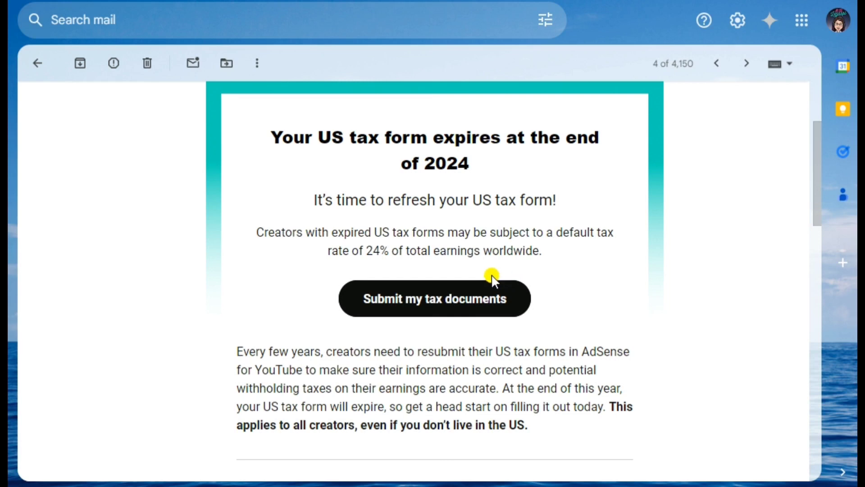
pyautogui.moveTo(490, 281)
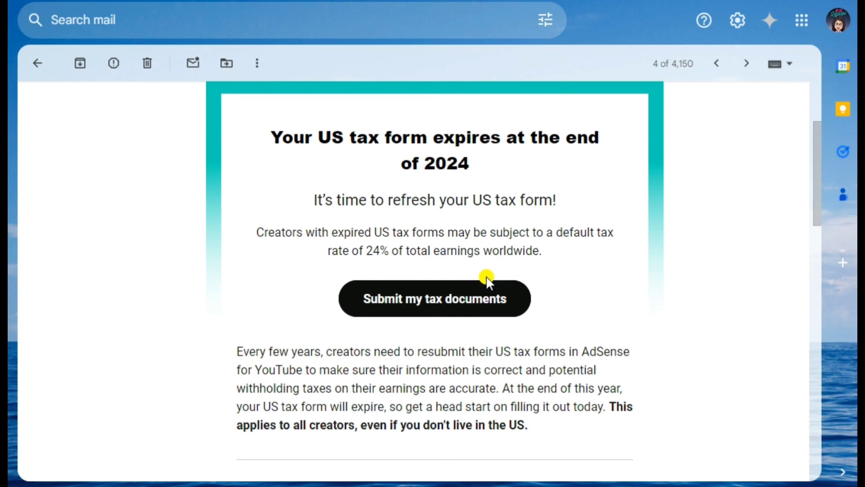
pyautogui.moveTo(484, 283)
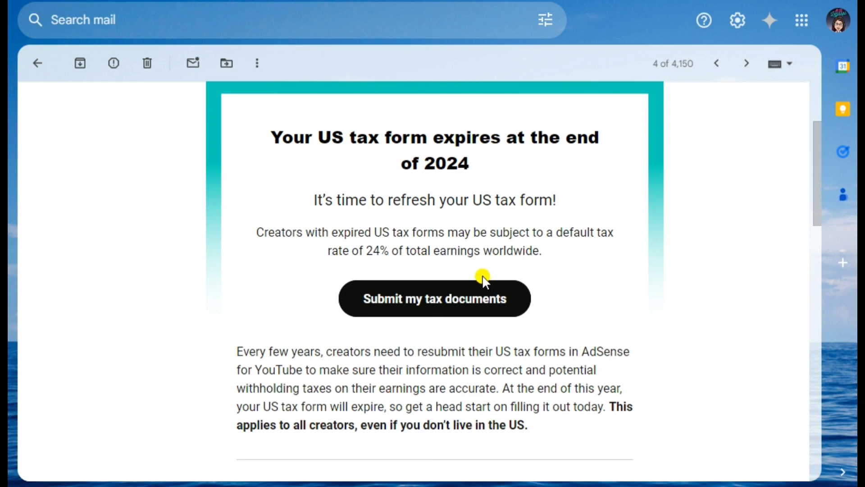
pyautogui.moveTo(336, 346)
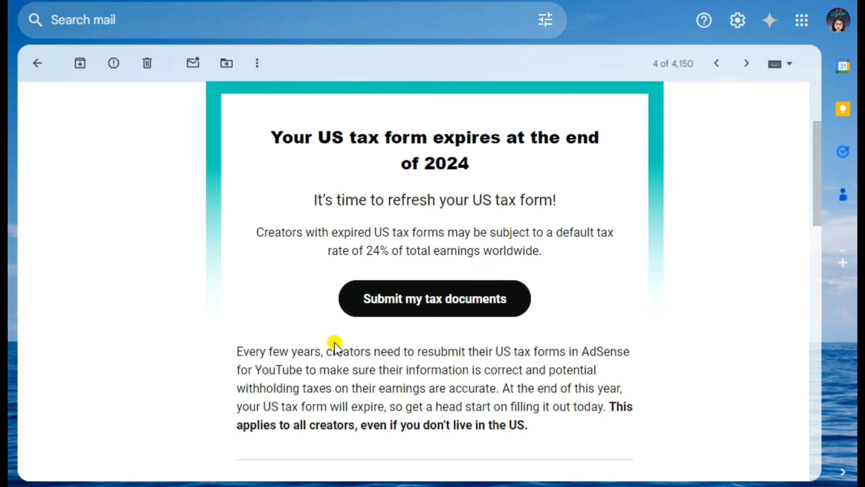
pyautogui.moveTo(562, 238)
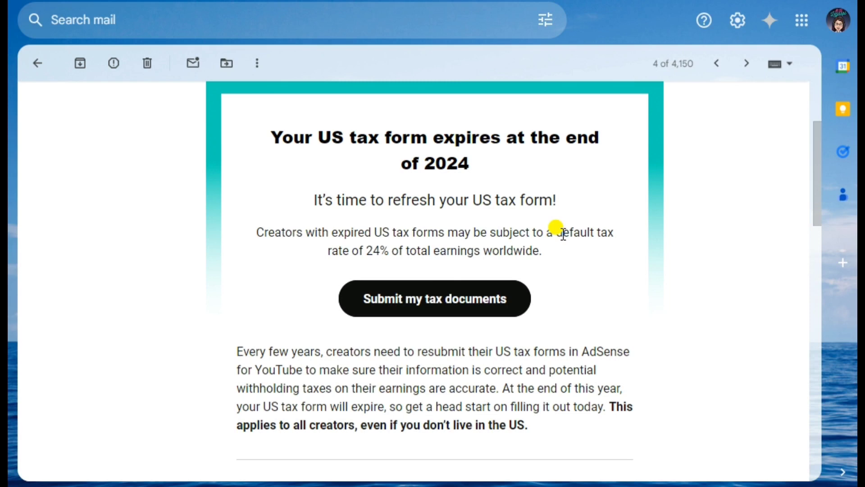
pyautogui.scroll(-3)
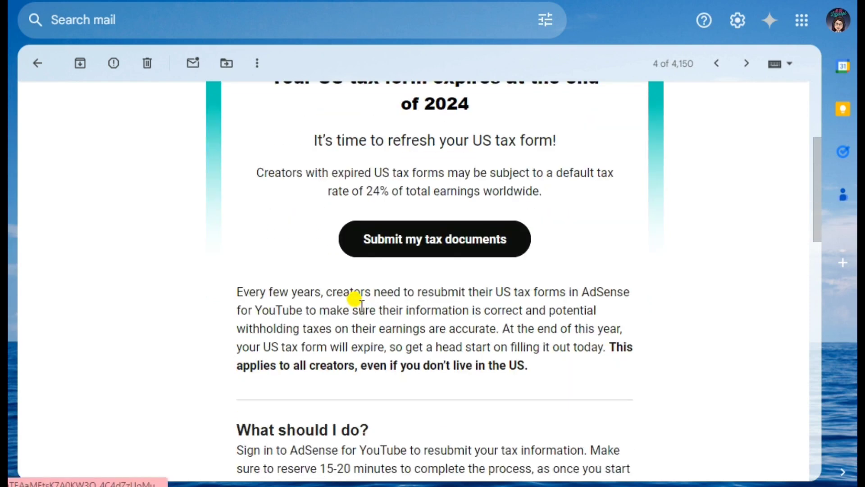
pyautogui.scroll(-3)
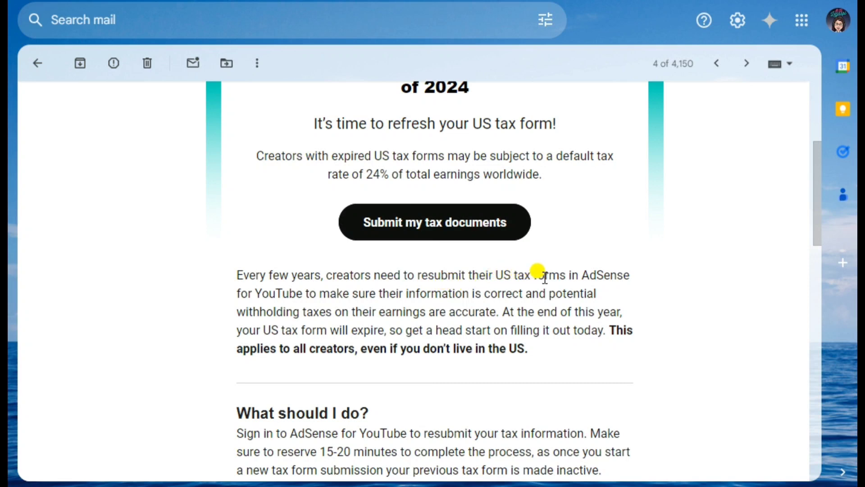
pyautogui.moveTo(400, 311)
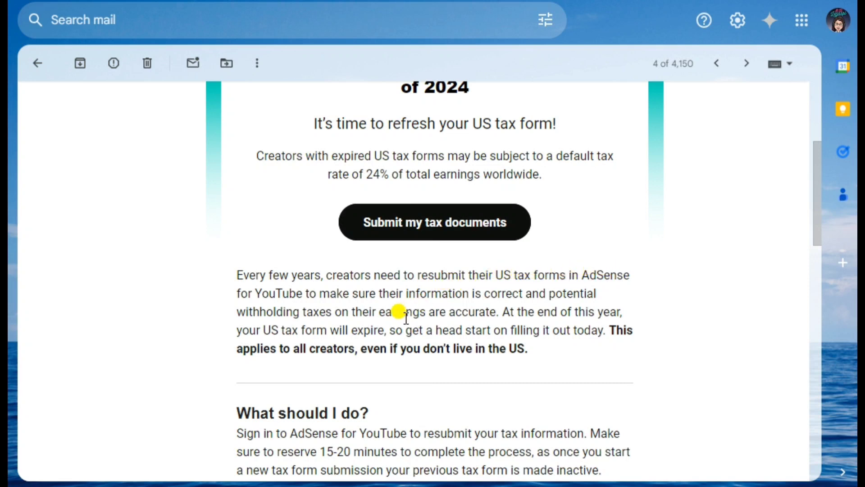
pyautogui.moveTo(585, 293)
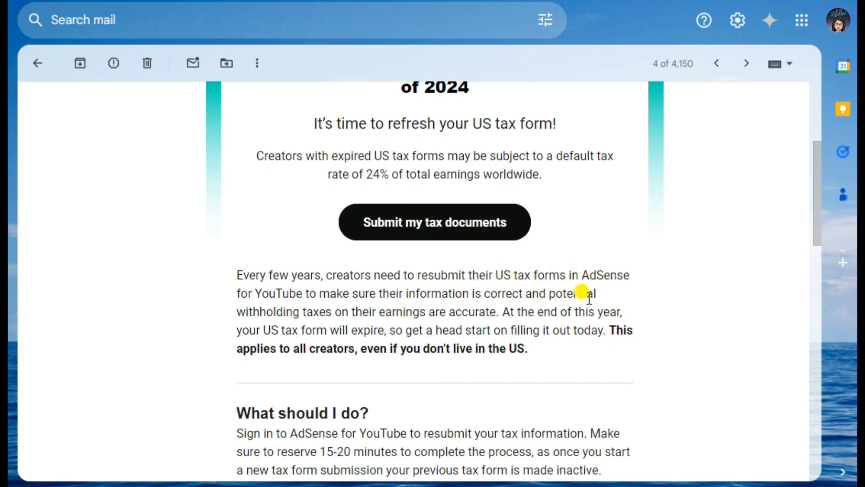
pyautogui.moveTo(420, 309)
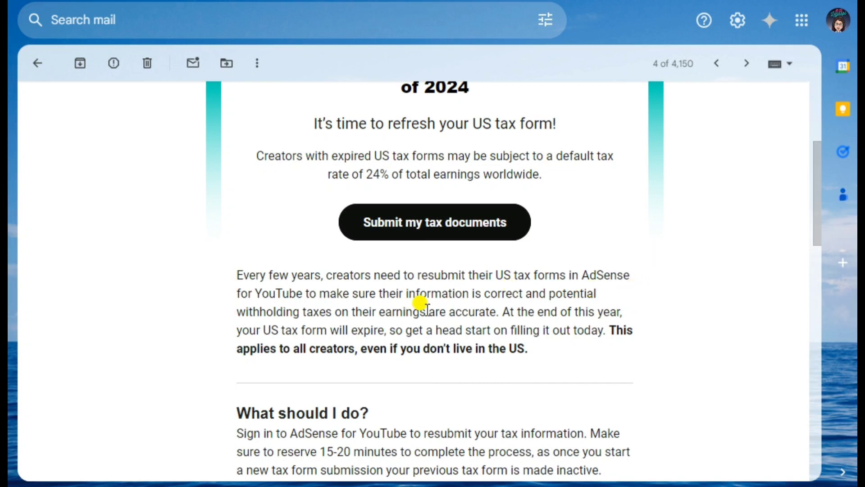
pyautogui.moveTo(618, 269)
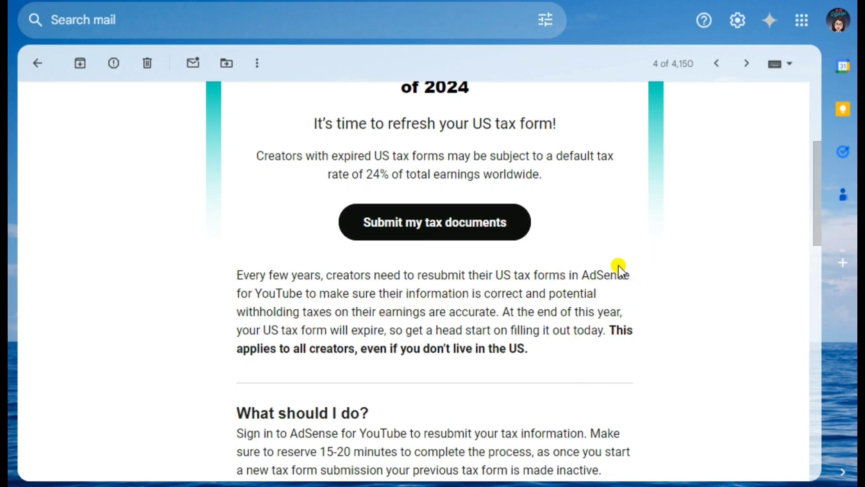
pyautogui.moveTo(564, 195)
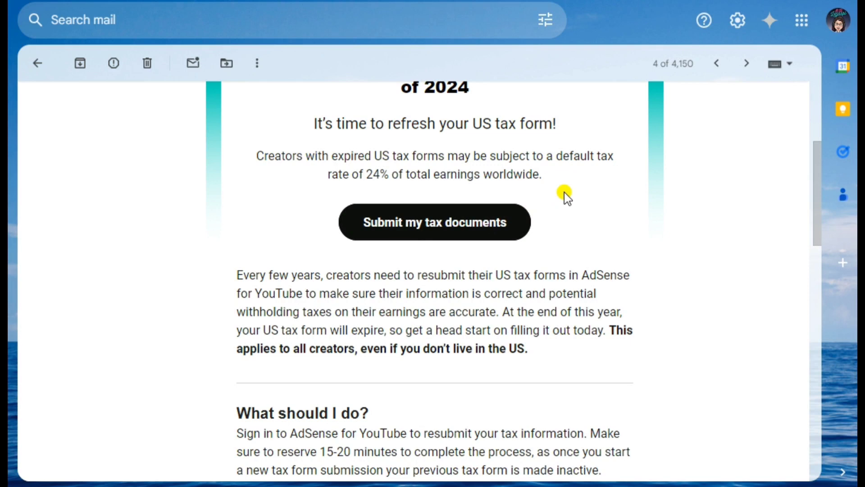
pyautogui.moveTo(649, 215)
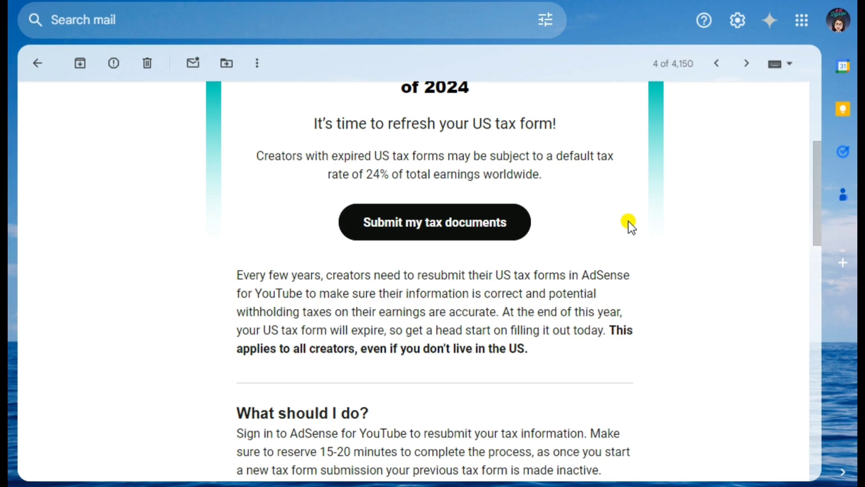
pyautogui.moveTo(628, 225)
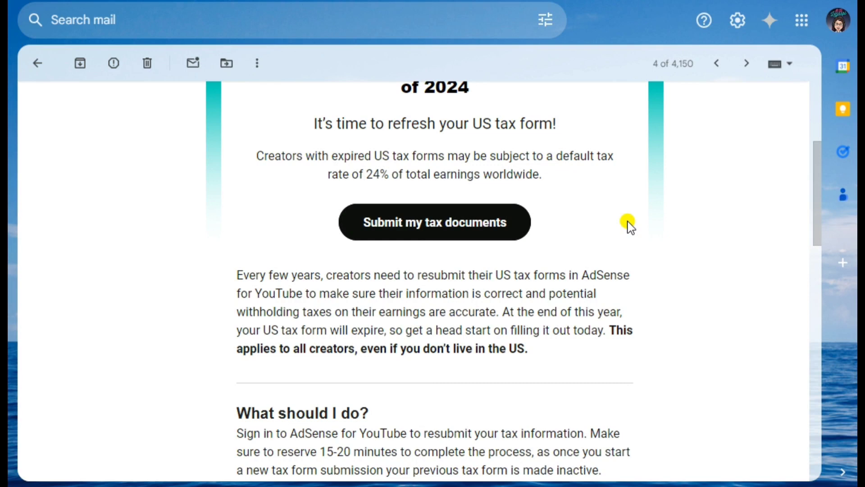
pyautogui.scroll(3)
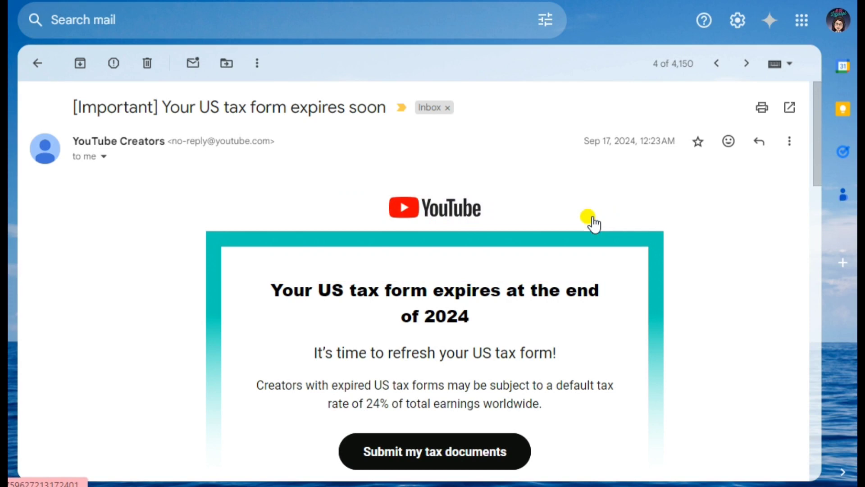
pyautogui.moveTo(498, 127)
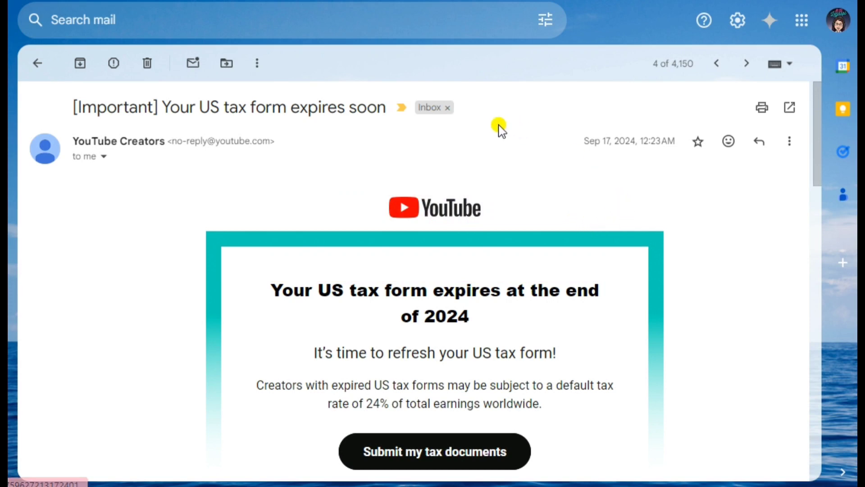
pyautogui.click(434, 451)
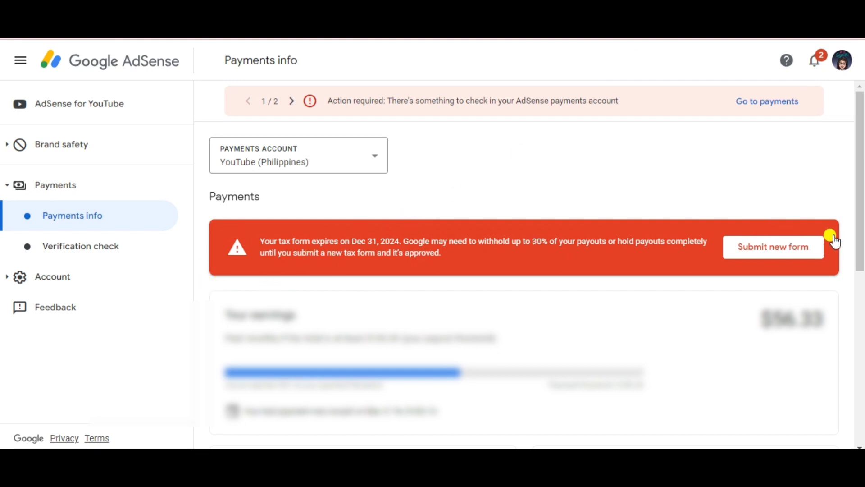
pyautogui.moveTo(277, 245)
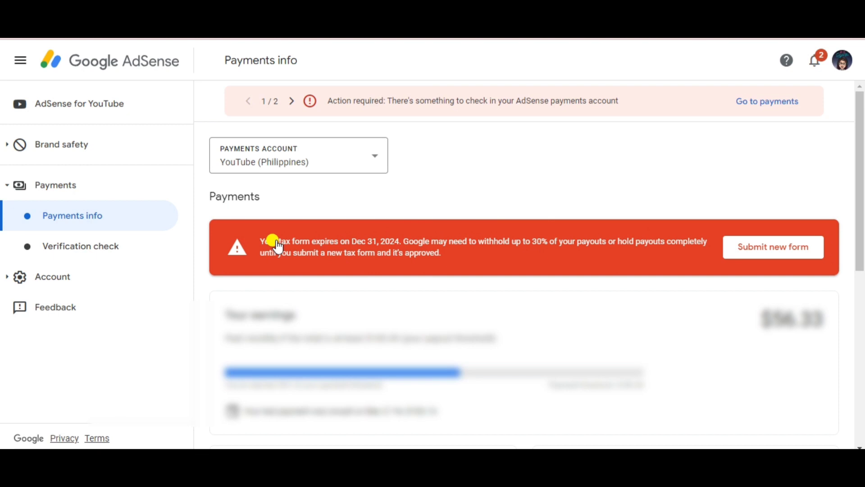
pyautogui.moveTo(494, 205)
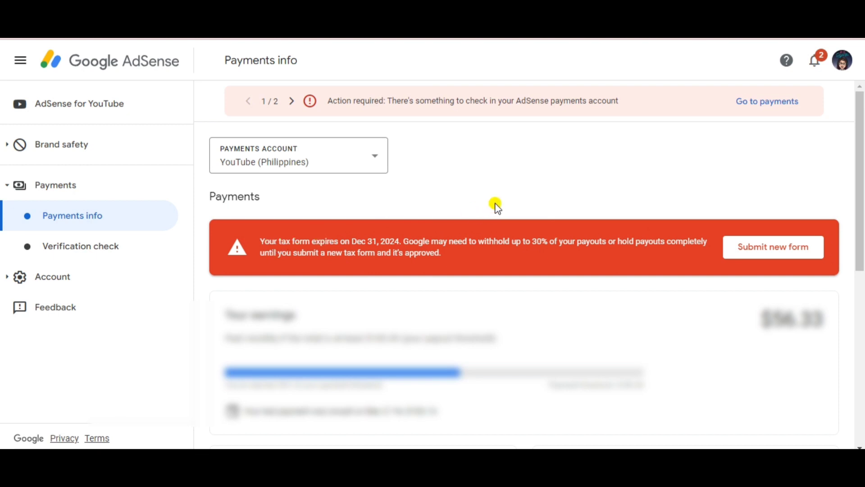
pyautogui.moveTo(447, 245)
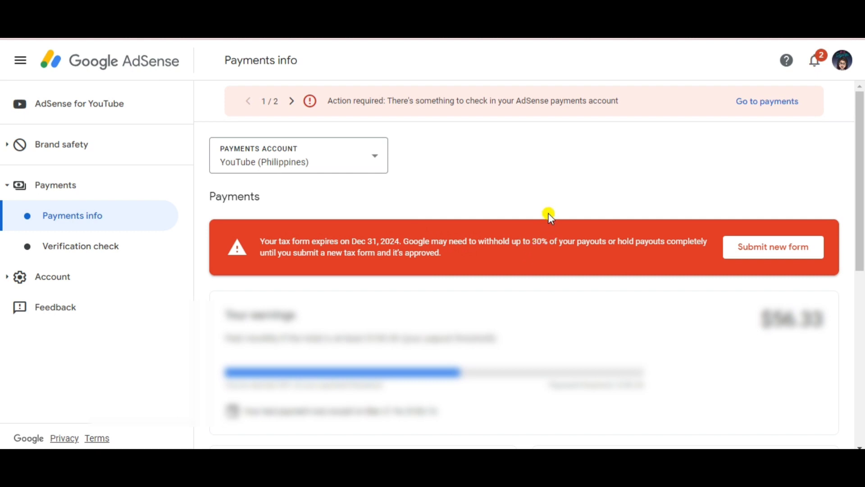
pyautogui.moveTo(561, 206)
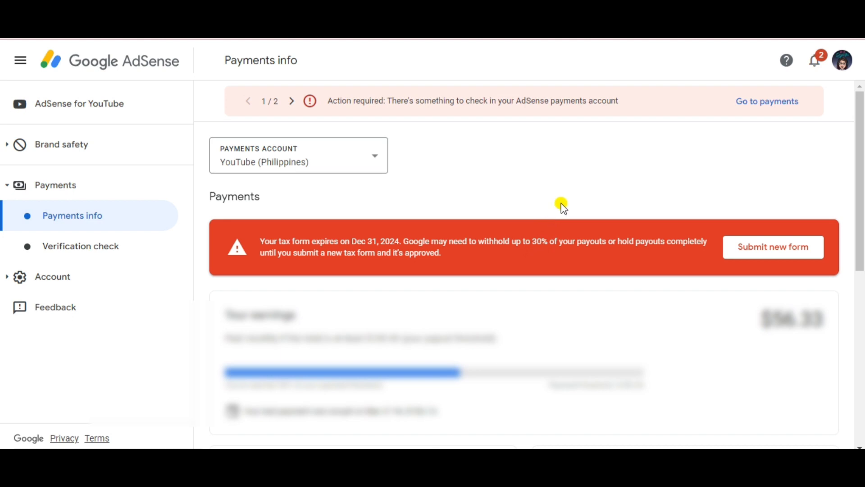
pyautogui.moveTo(668, 161)
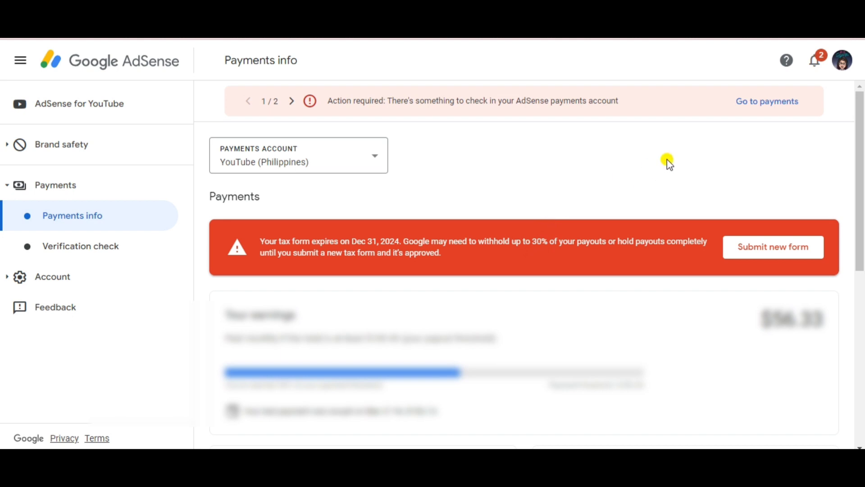
pyautogui.moveTo(663, 167)
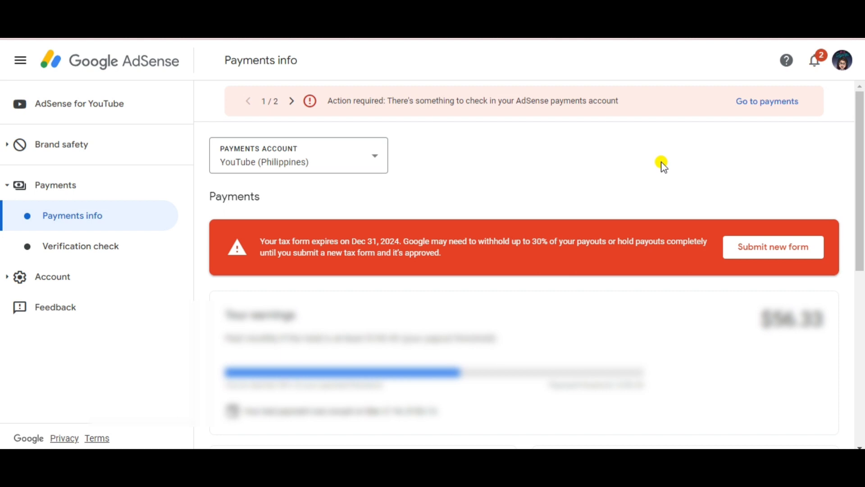
pyautogui.moveTo(700, 182)
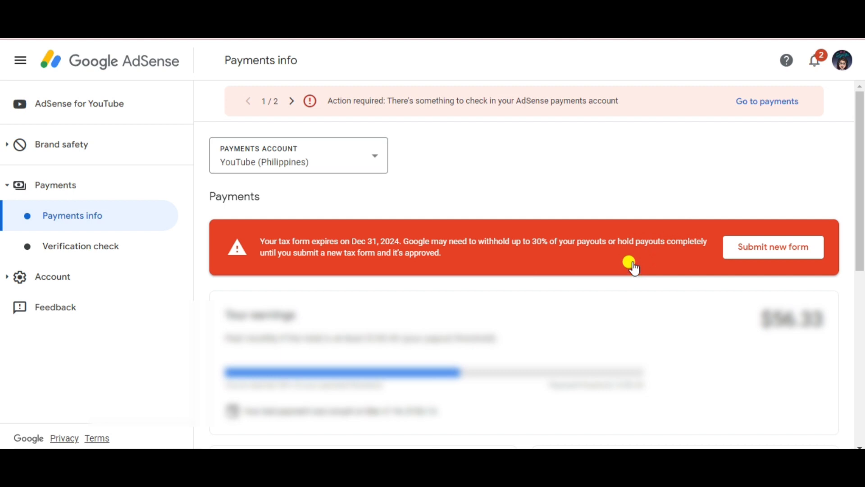
pyautogui.moveTo(744, 213)
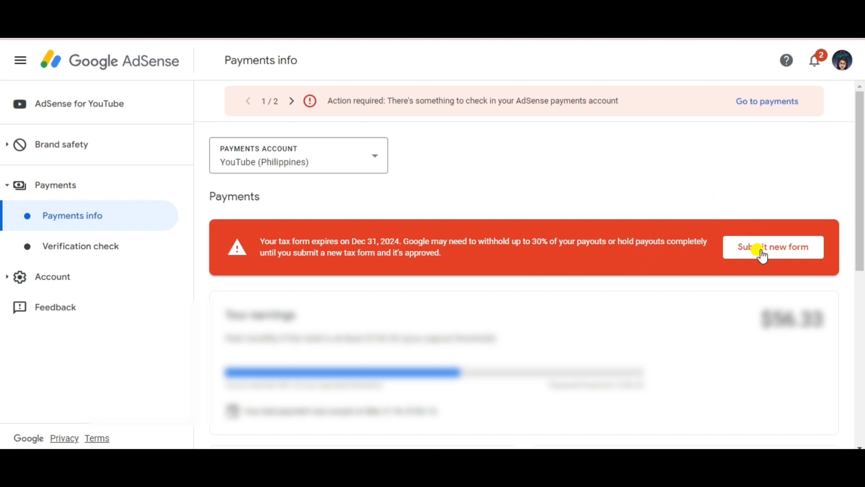
# - Go to Manage tax info and view the approved US Form W-8BEN section
pyautogui.click(772, 246)
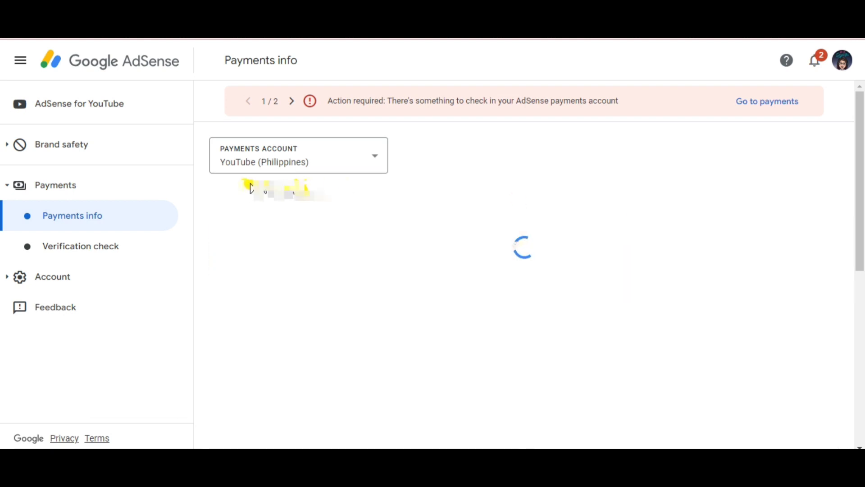
pyautogui.click(72, 215)
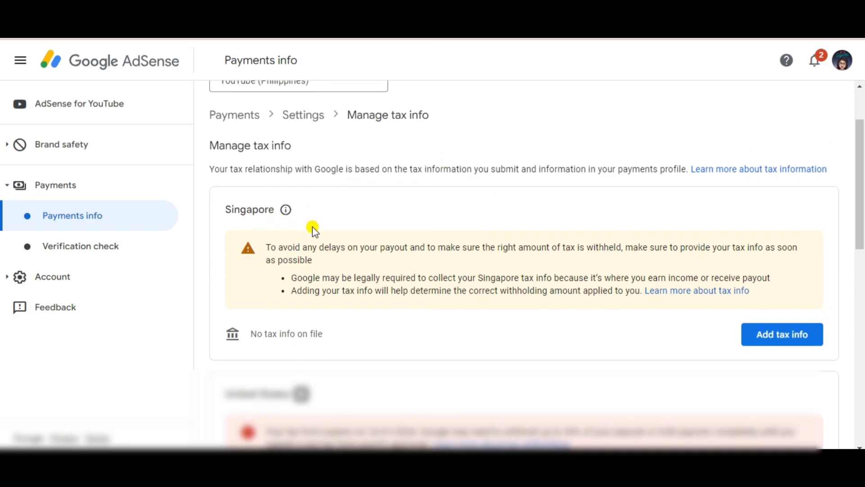
pyautogui.moveTo(353, 352)
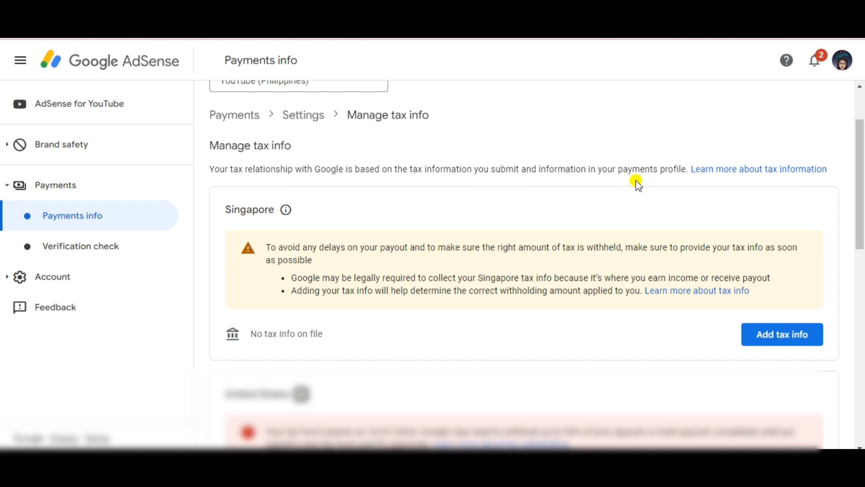
pyautogui.moveTo(209, 183)
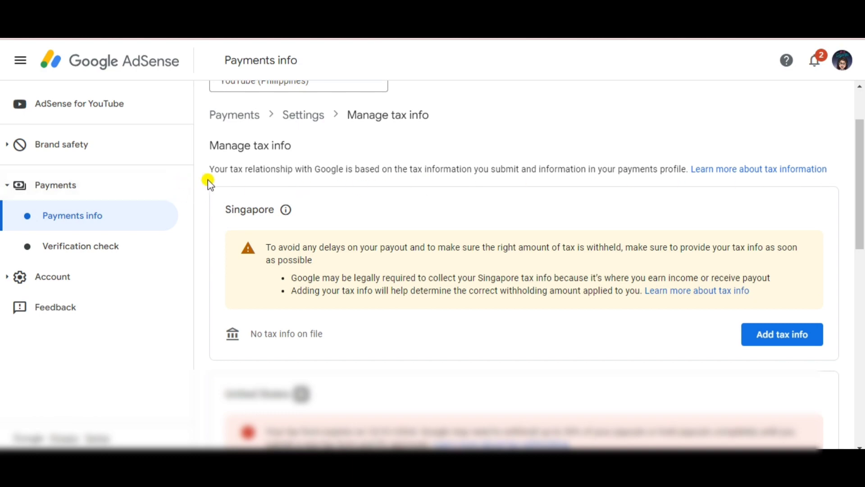
pyautogui.moveTo(837, 190)
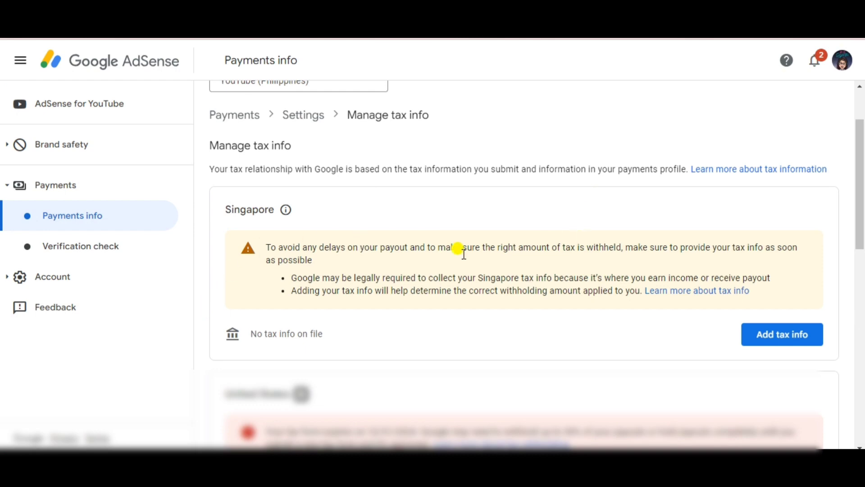
pyautogui.moveTo(441, 168)
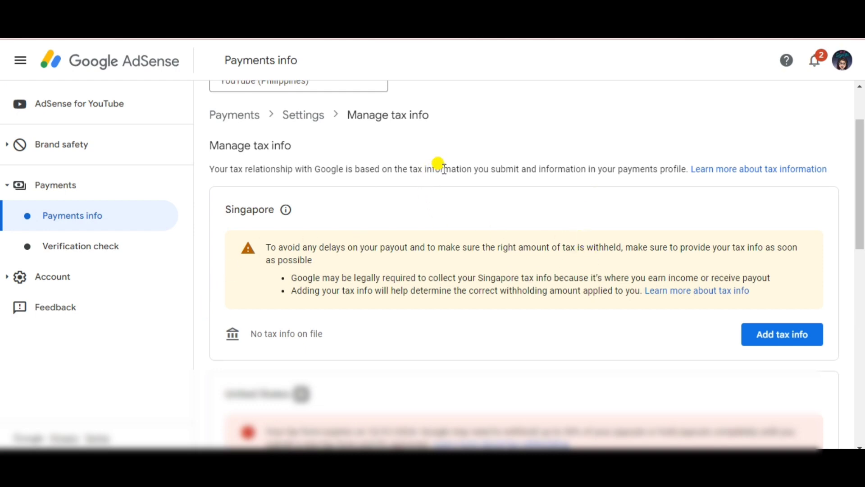
pyautogui.moveTo(208, 182)
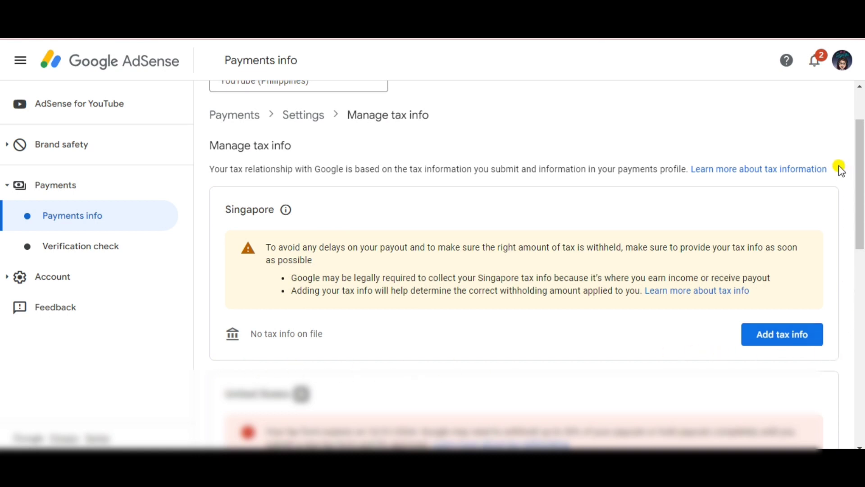
pyautogui.scroll(-3)
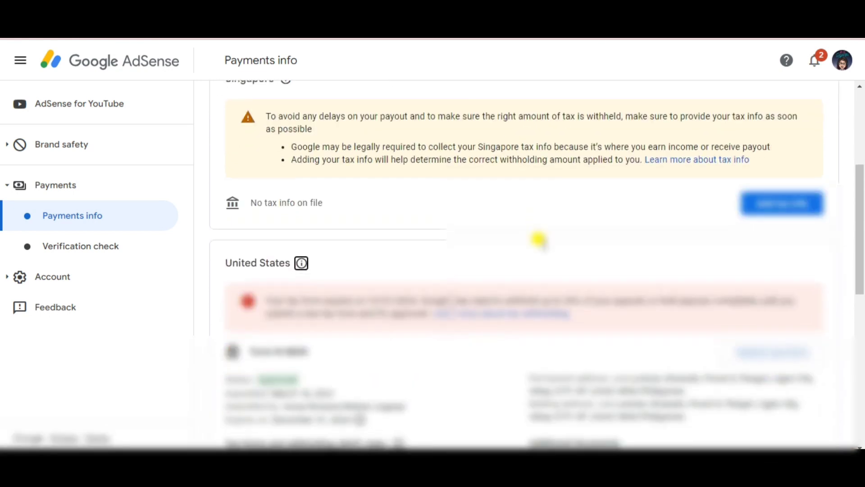
pyautogui.scroll(-3)
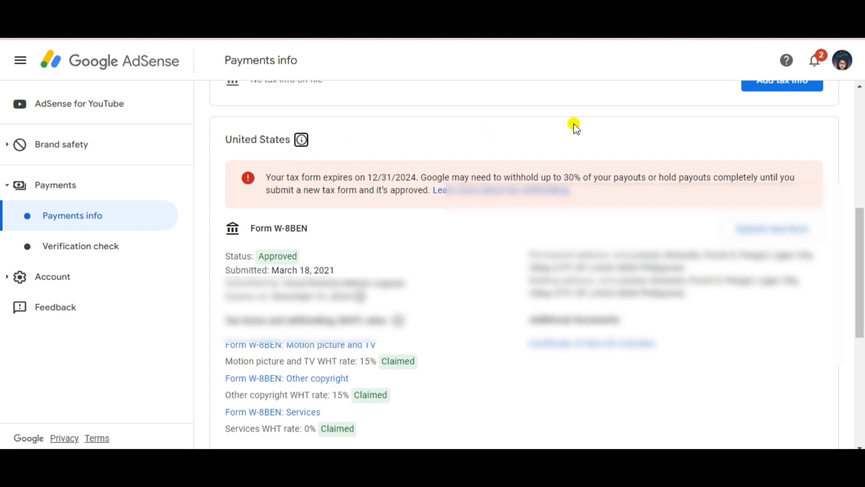
pyautogui.scroll(-3)
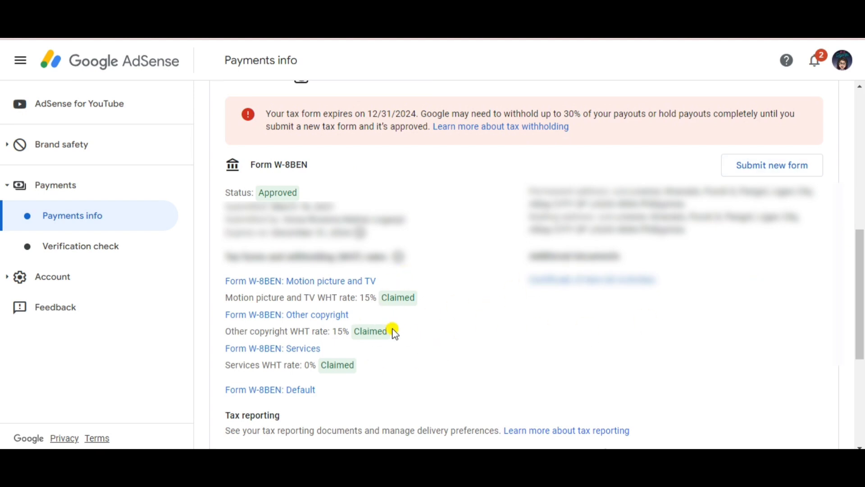
pyautogui.moveTo(647, 246)
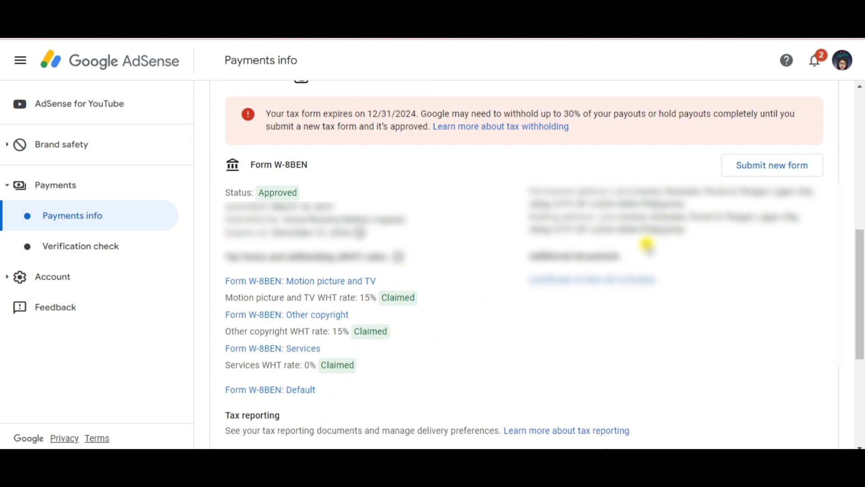
pyautogui.moveTo(430, 347)
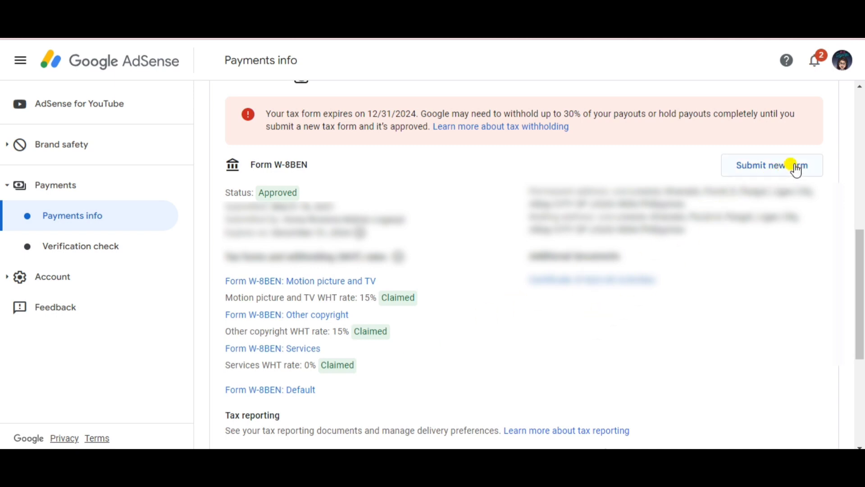
# - Start a new tax form and confirm it with Start new form
pyautogui.click(772, 165)
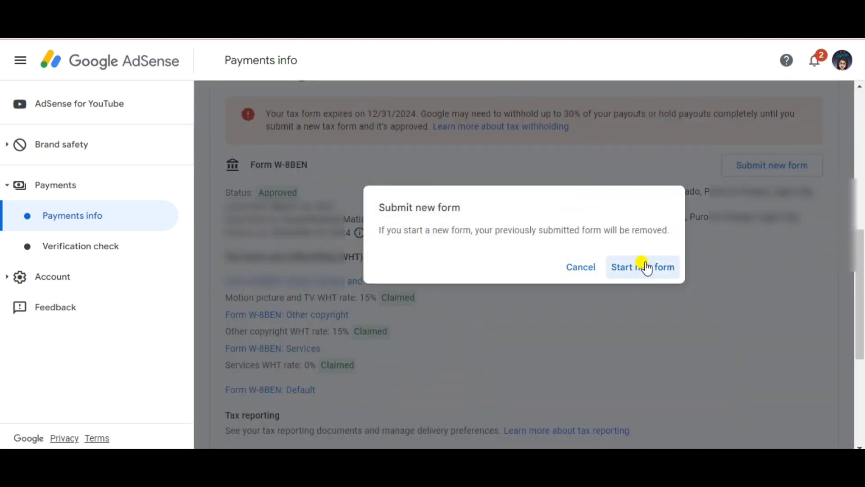
pyautogui.click(642, 267)
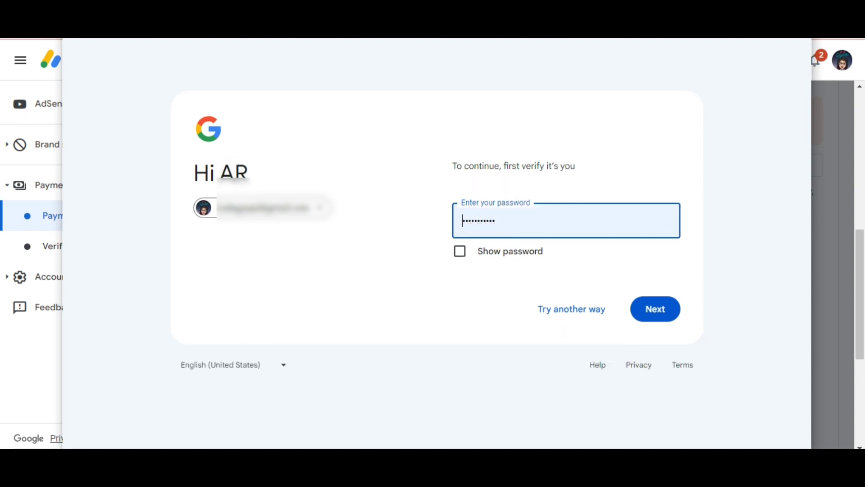
# - Verify identity, answer Individual and not a US citizen, and choose the W-8BEN form
pyautogui.click(654, 308)
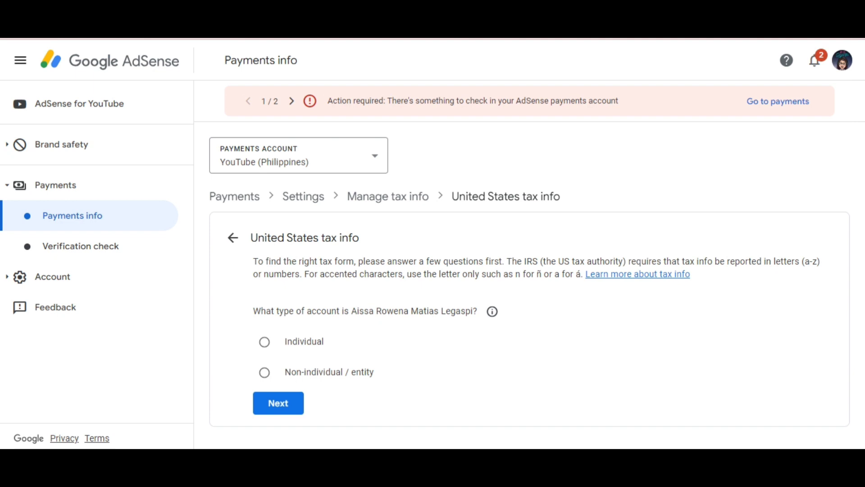
pyautogui.moveTo(321, 292)
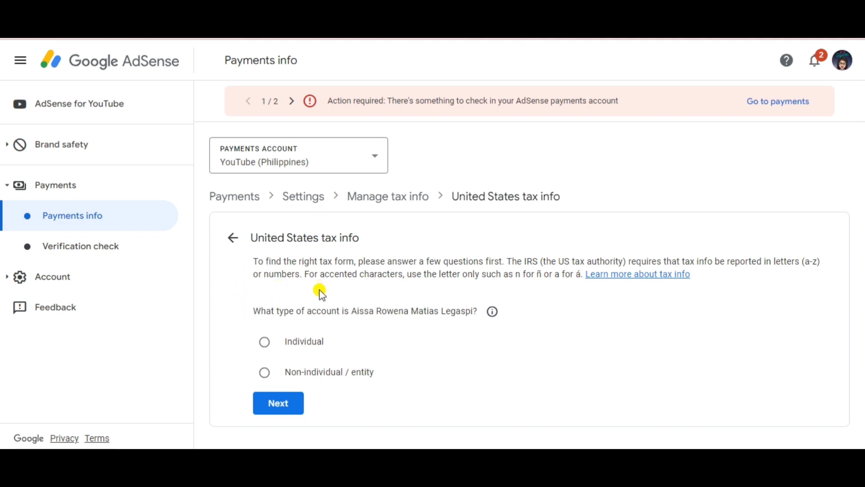
pyautogui.moveTo(371, 313)
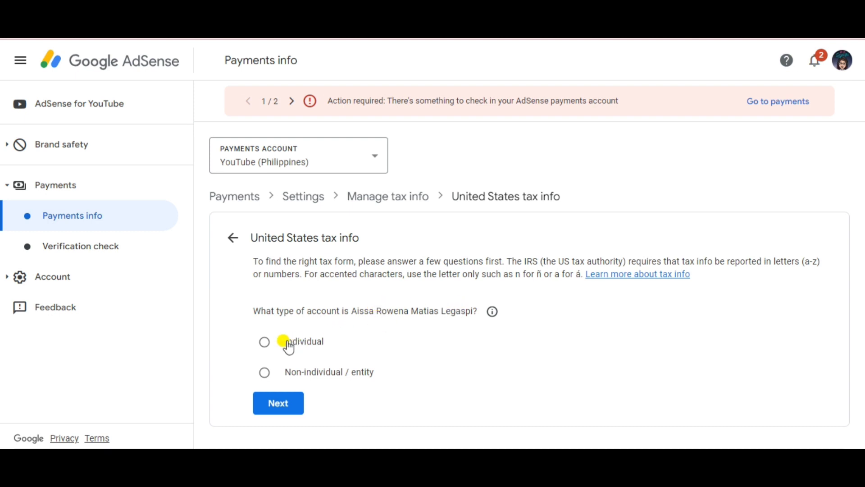
pyautogui.click(265, 341)
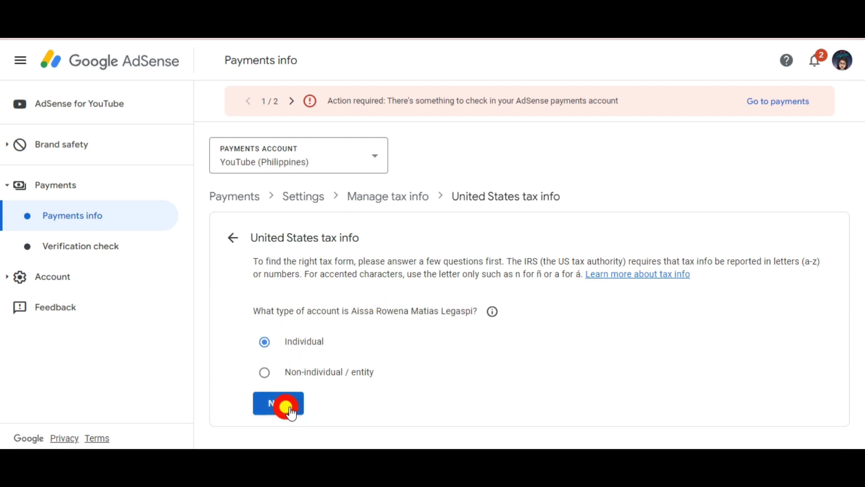
pyautogui.click(278, 403)
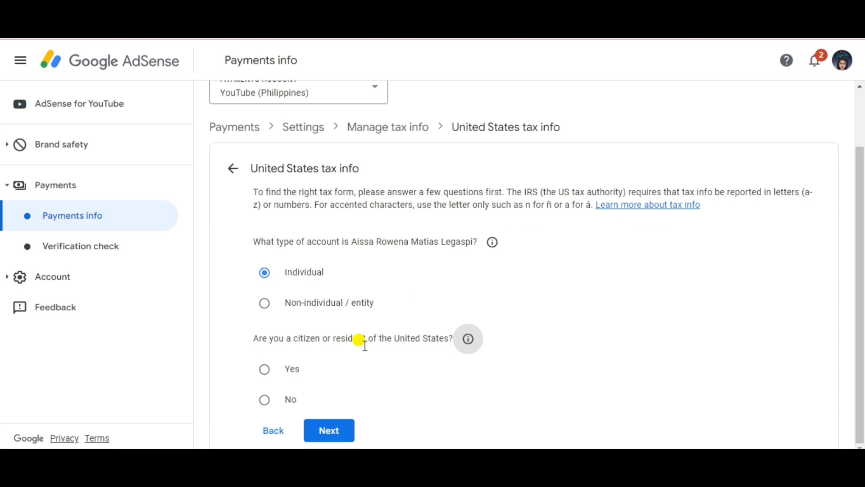
pyautogui.moveTo(359, 383)
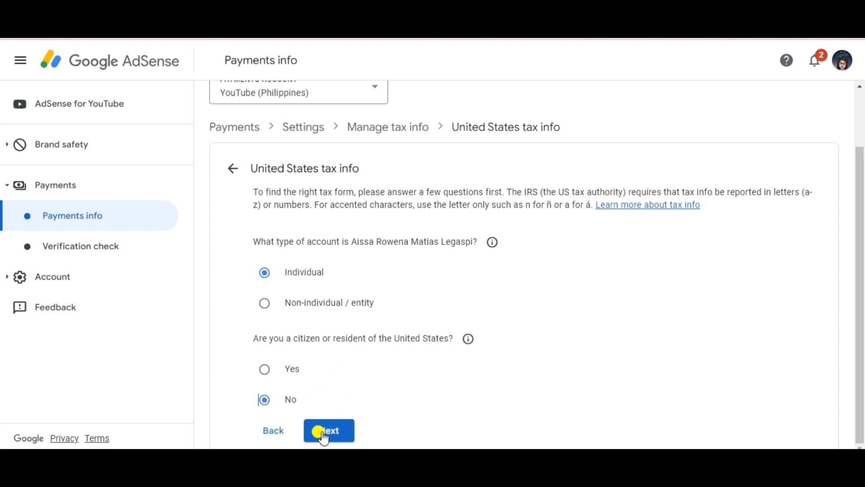
pyautogui.click(328, 431)
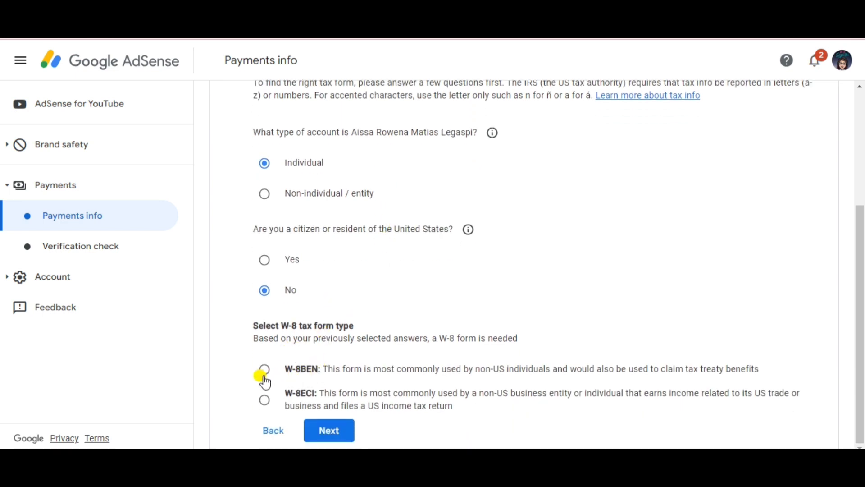
pyautogui.click(264, 368)
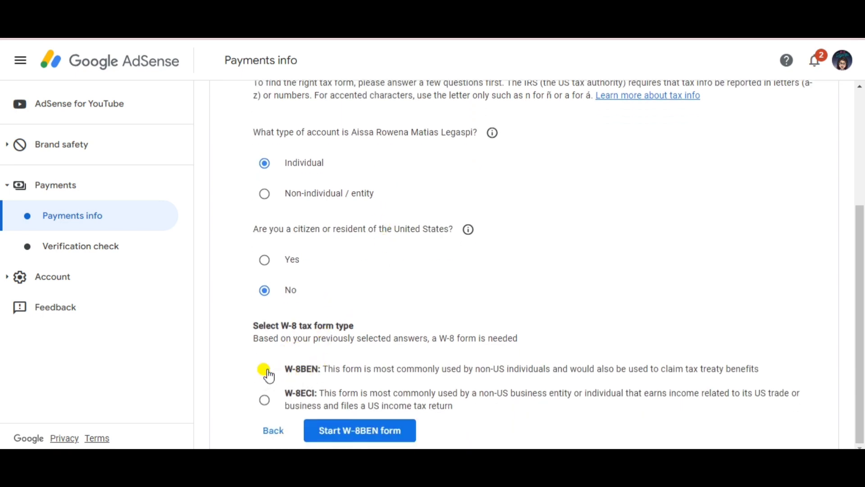
pyautogui.click(264, 368)
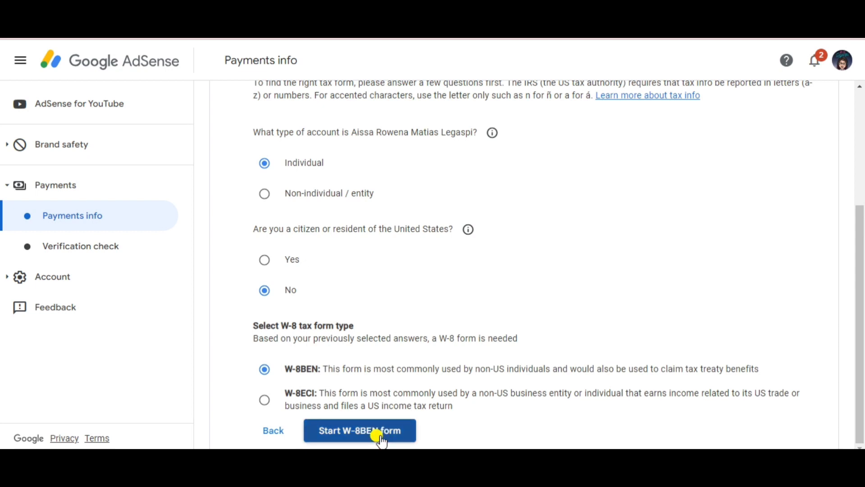
# - Set Philippines as country of citizenship, leaving Foreign TIN and US ITIN/SSN blank
pyautogui.click(360, 431)
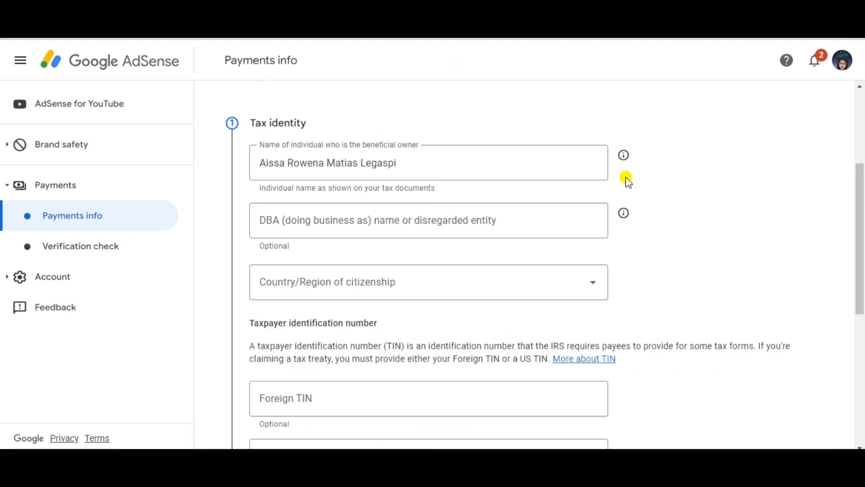
pyautogui.click(364, 162)
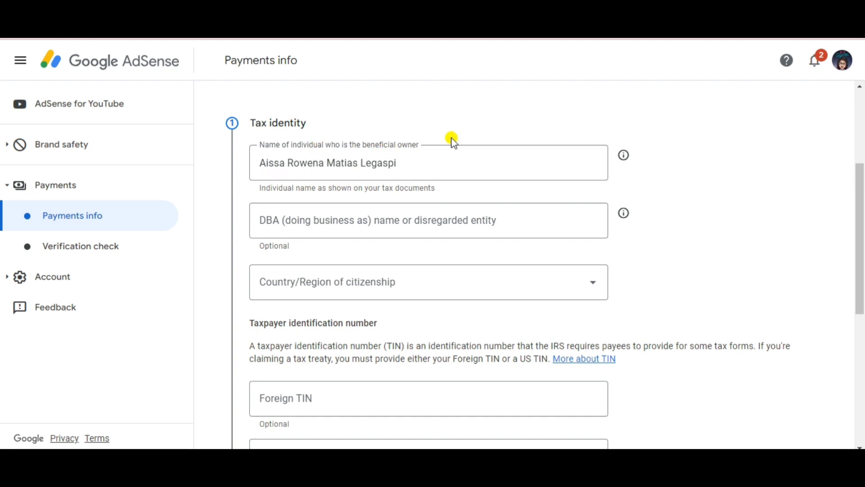
pyautogui.click(324, 220)
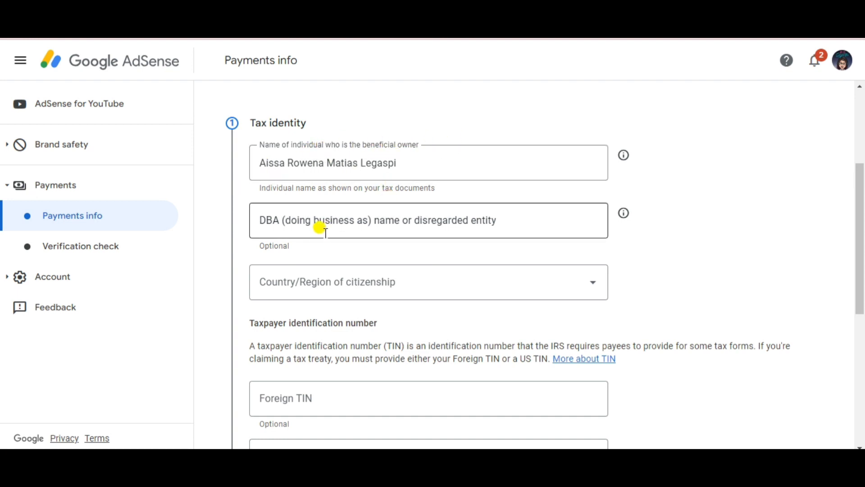
pyautogui.moveTo(490, 224)
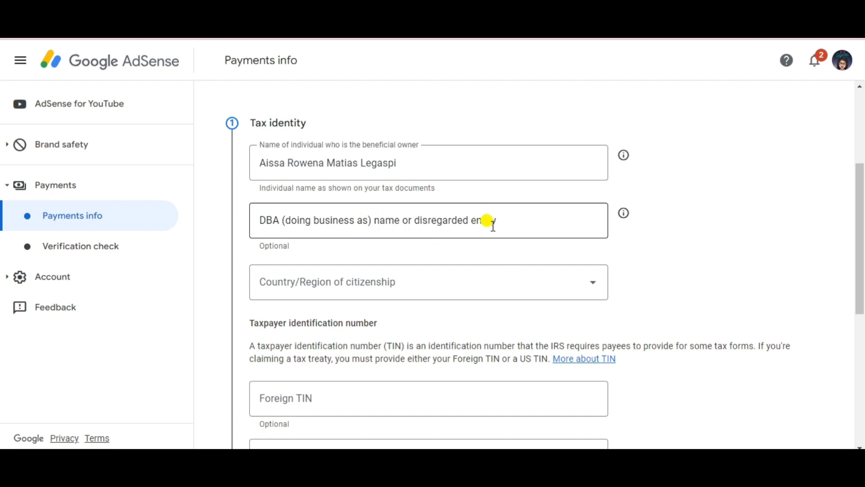
pyautogui.moveTo(367, 270)
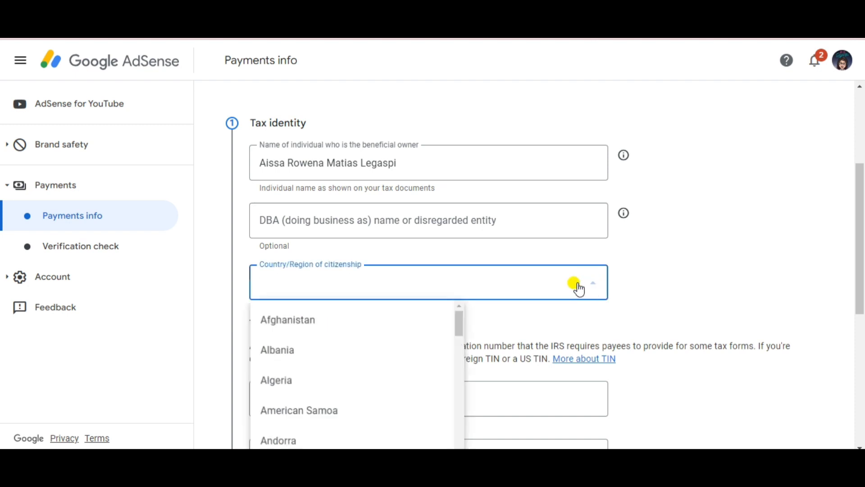
pyautogui.scroll(-3)
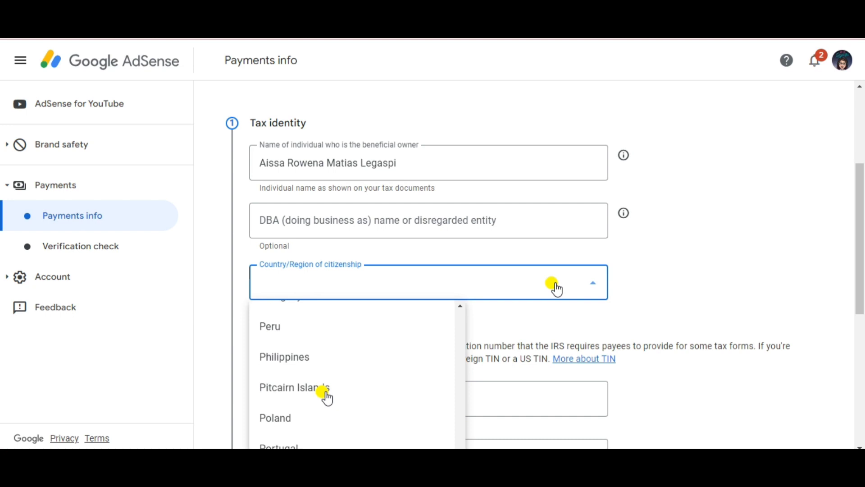
pyautogui.click(285, 357)
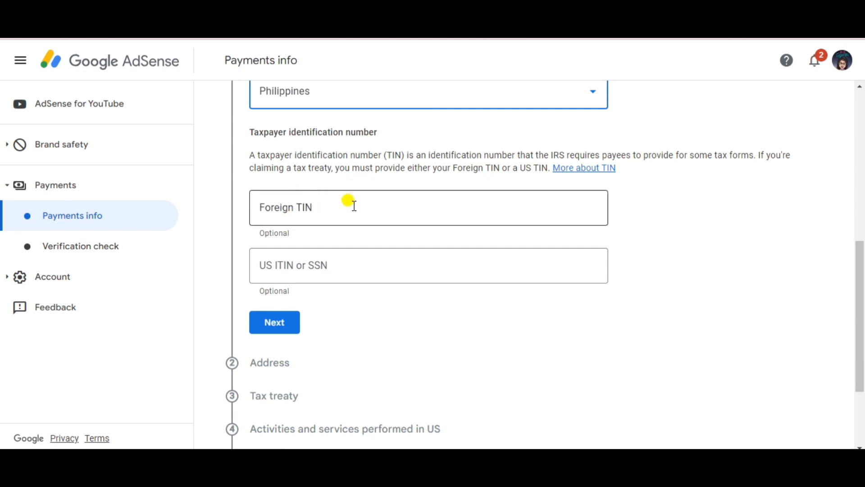
pyautogui.moveTo(341, 247)
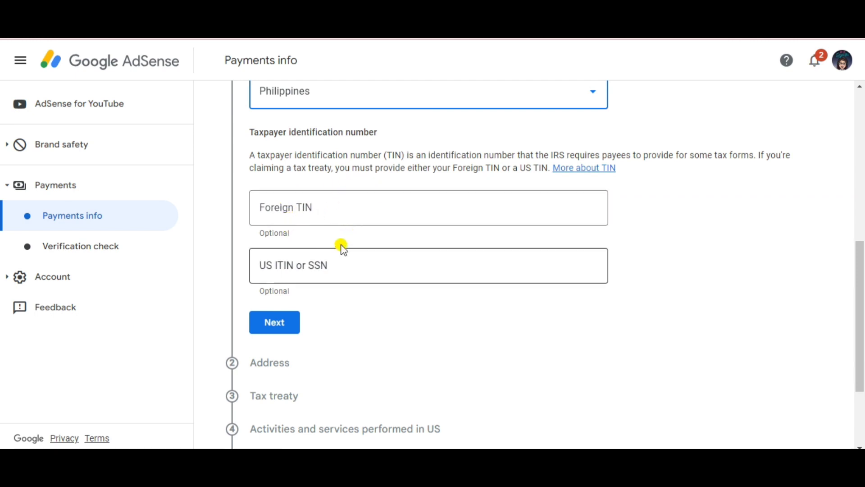
pyautogui.moveTo(351, 307)
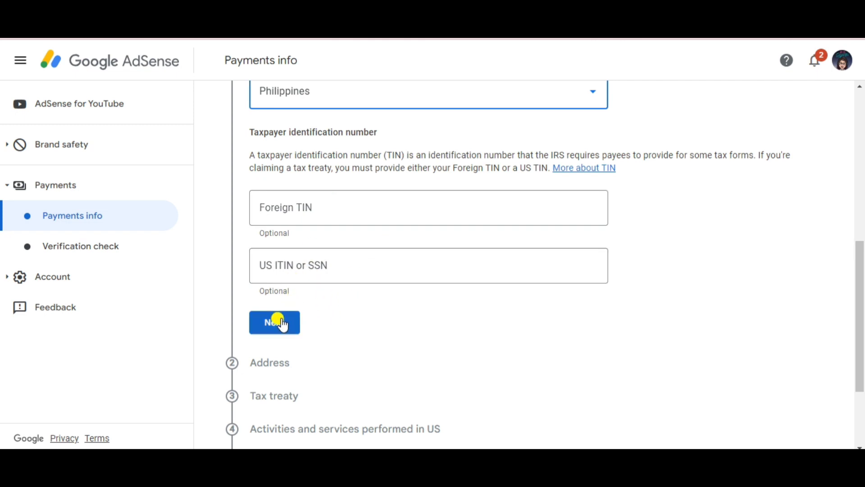
# - Move to the Address step and mark the mailing address same as permanent residence
pyautogui.click(274, 322)
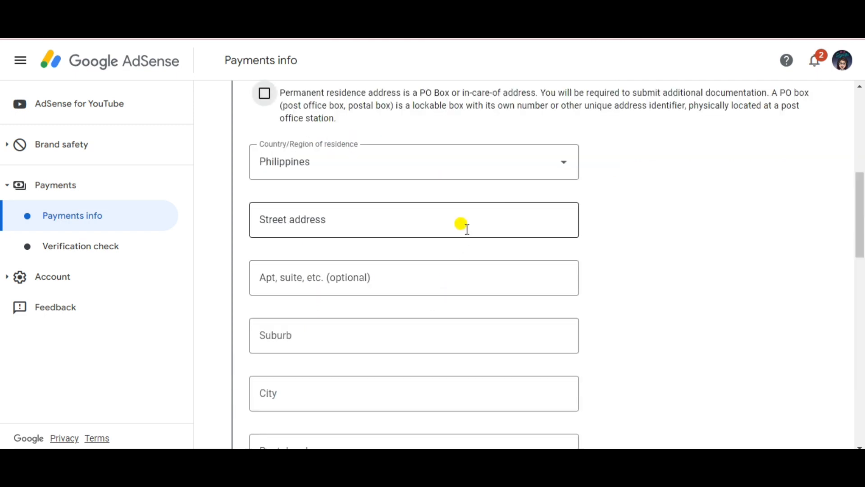
pyautogui.scroll(-3)
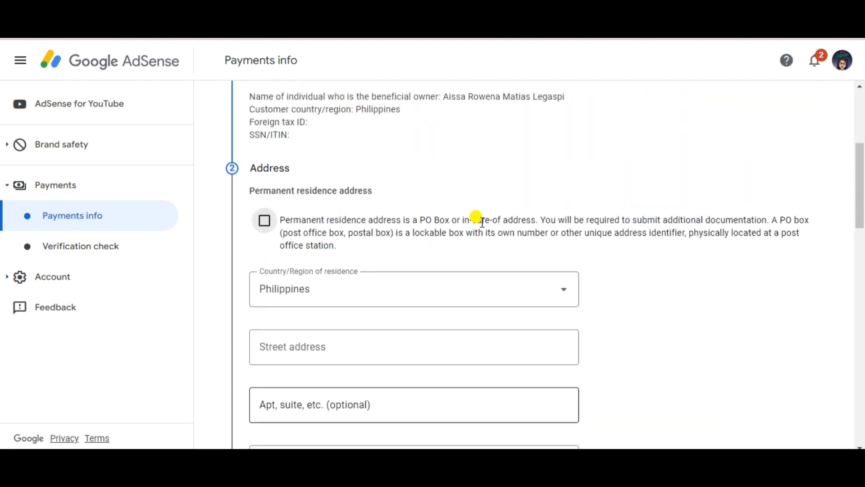
pyautogui.scroll(-3)
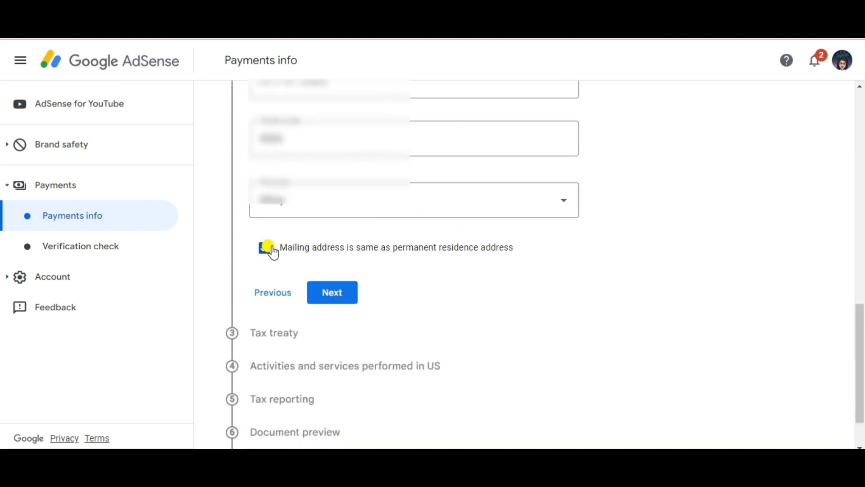
pyautogui.click(265, 247)
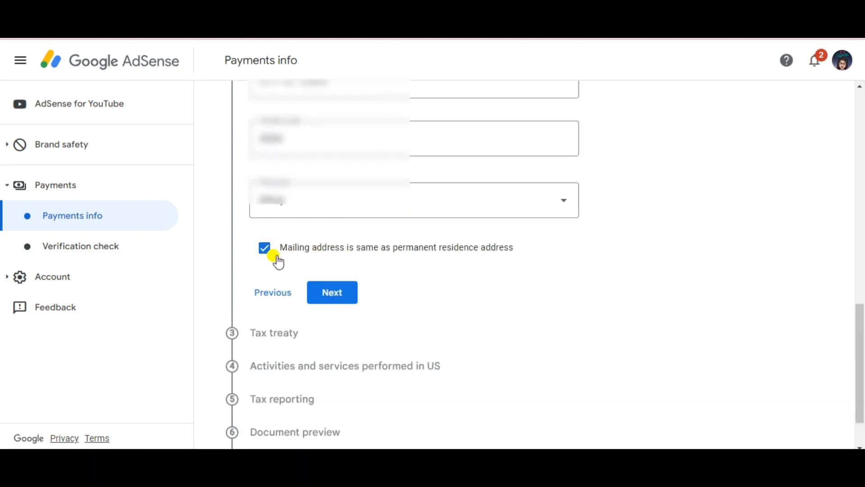
pyautogui.moveTo(352, 276)
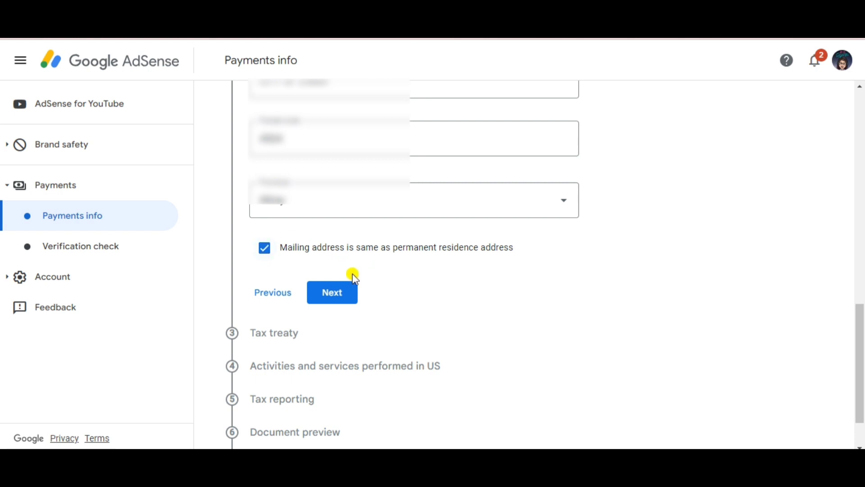
pyautogui.moveTo(499, 248)
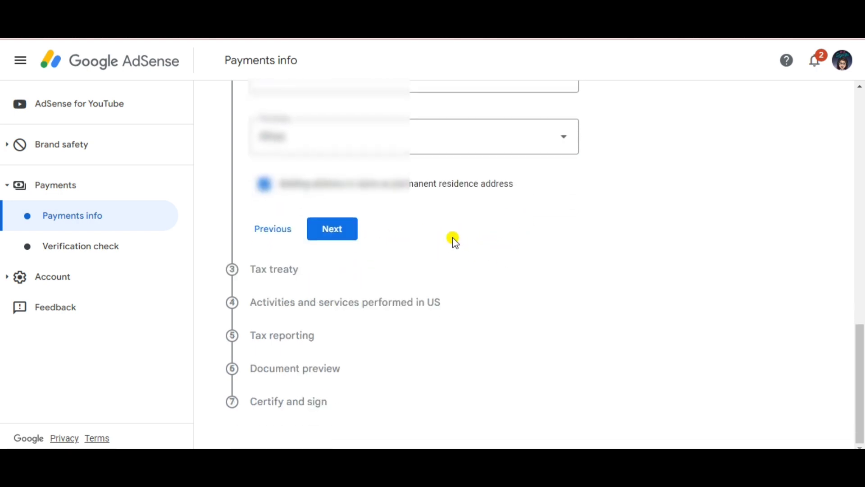
# - Claim a reduced withholding rate as a resident of a treaty country
pyautogui.click(332, 228)
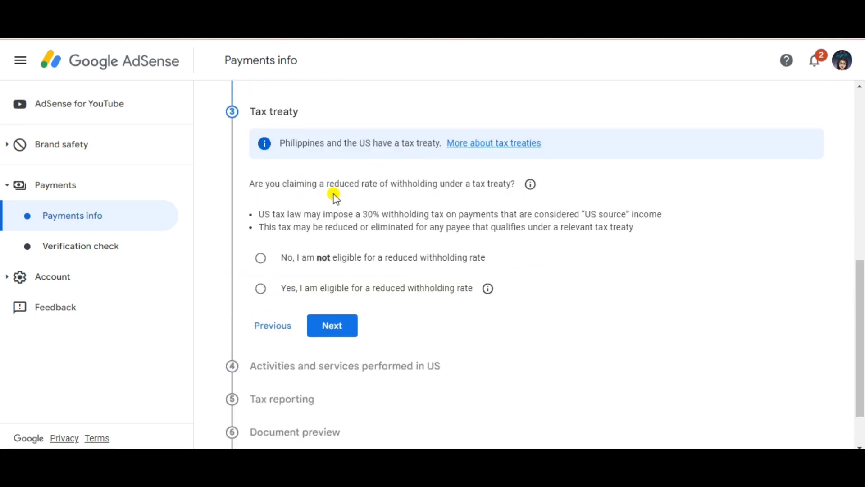
pyautogui.moveTo(486, 179)
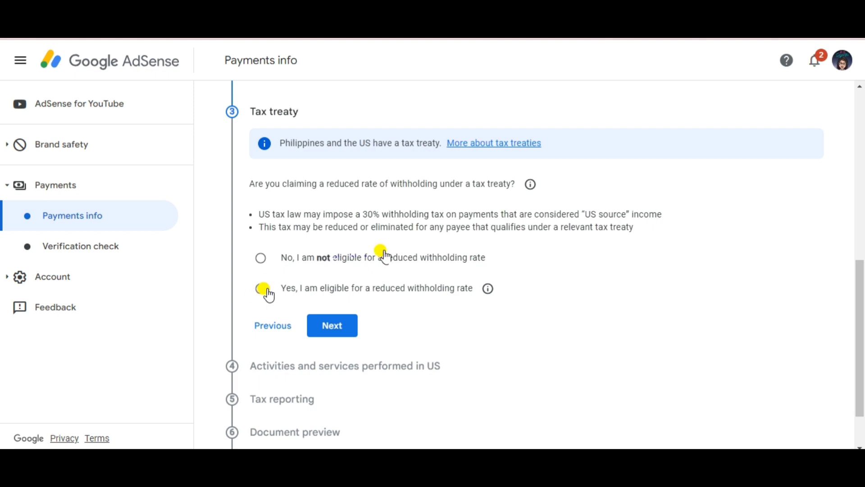
pyautogui.click(260, 287)
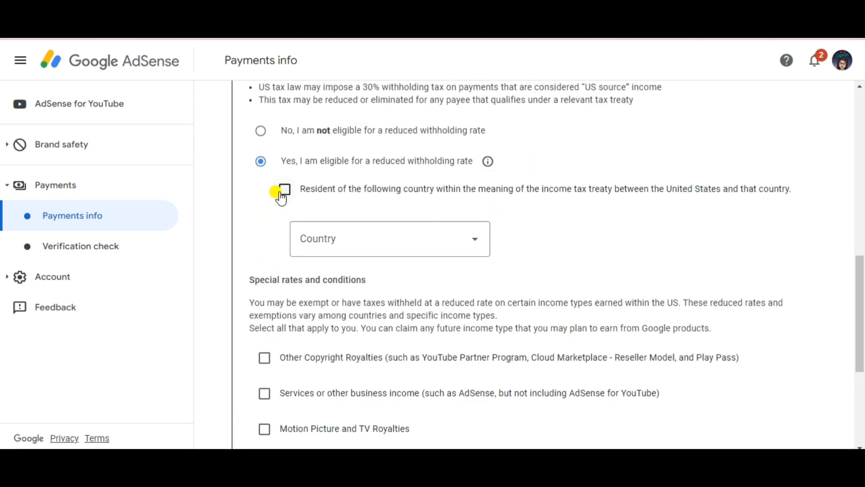
pyautogui.click(285, 189)
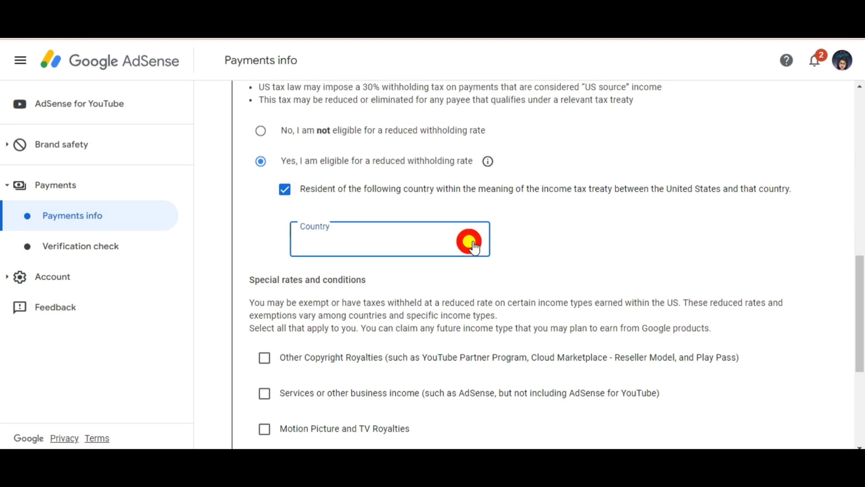
pyautogui.click(389, 238)
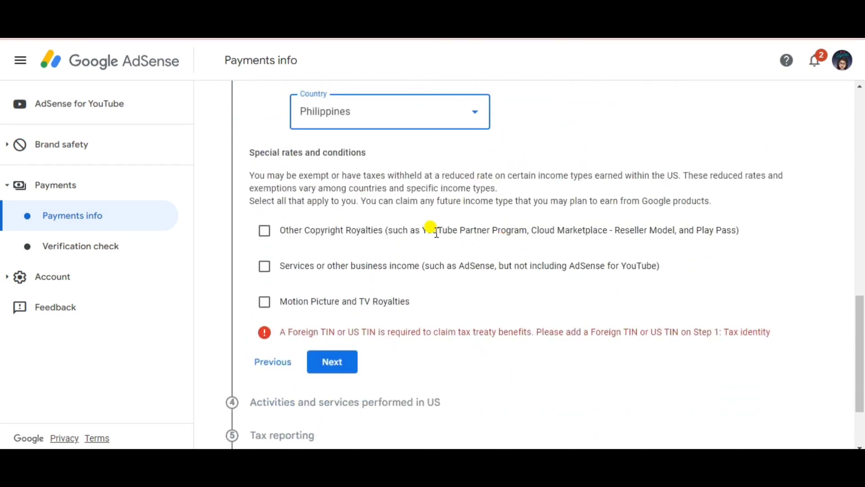
# - Claim 15% under Article 13 paragraph 2A for copyright royalties, and 0% for services income
pyautogui.click(264, 230)
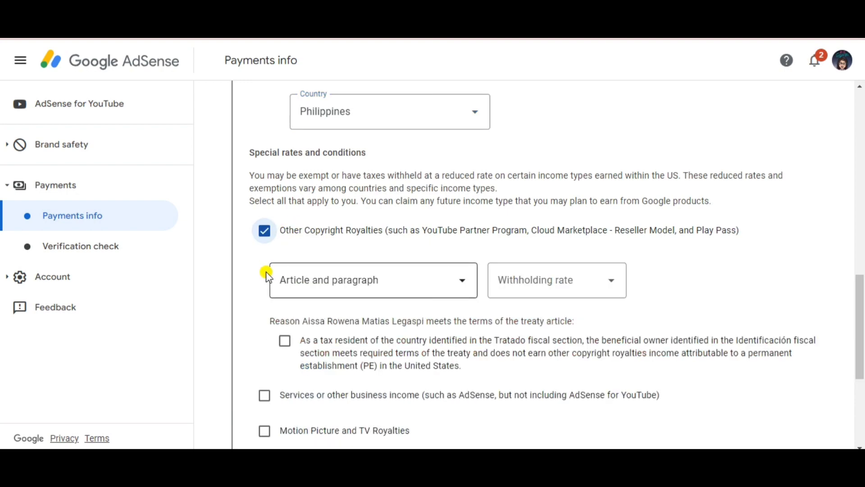
pyautogui.scroll(-3)
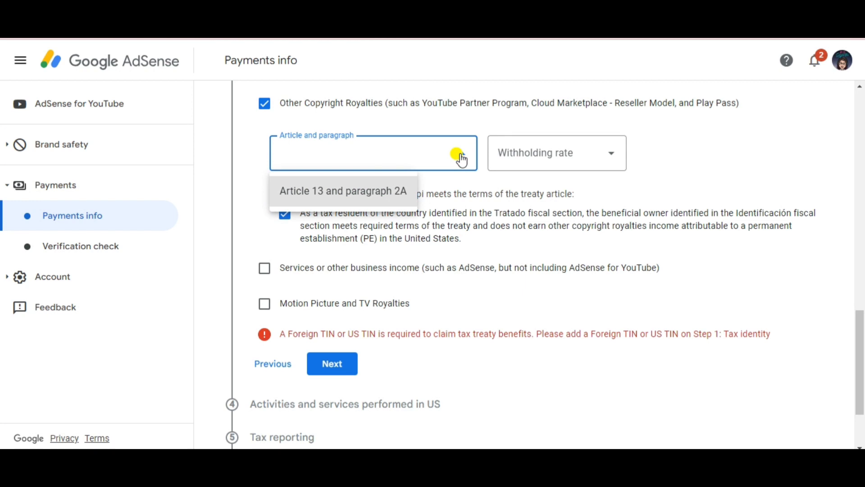
pyautogui.click(555, 153)
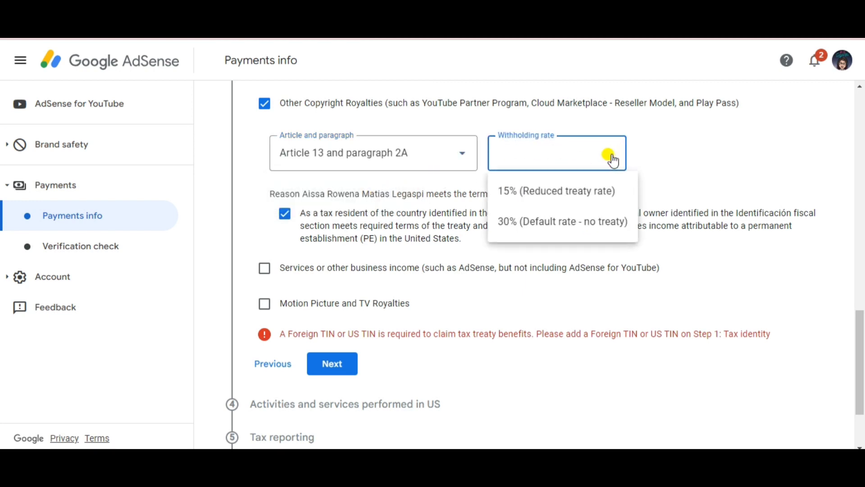
pyautogui.click(556, 190)
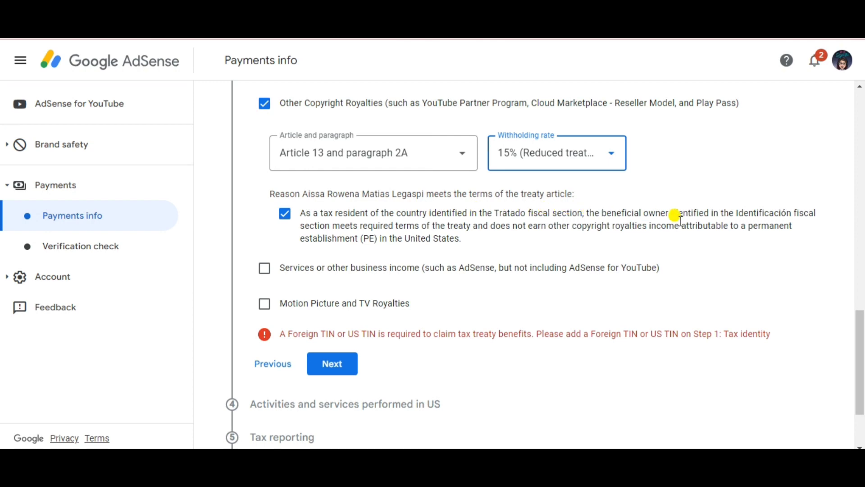
pyautogui.click(264, 267)
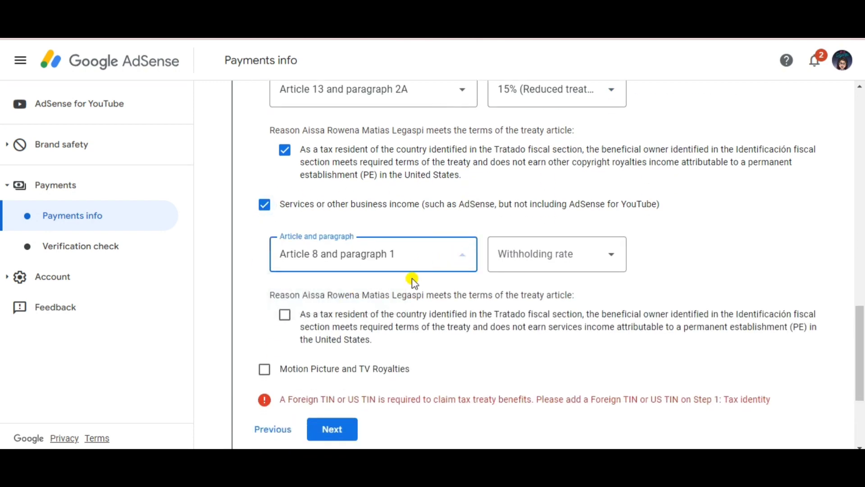
pyautogui.click(556, 253)
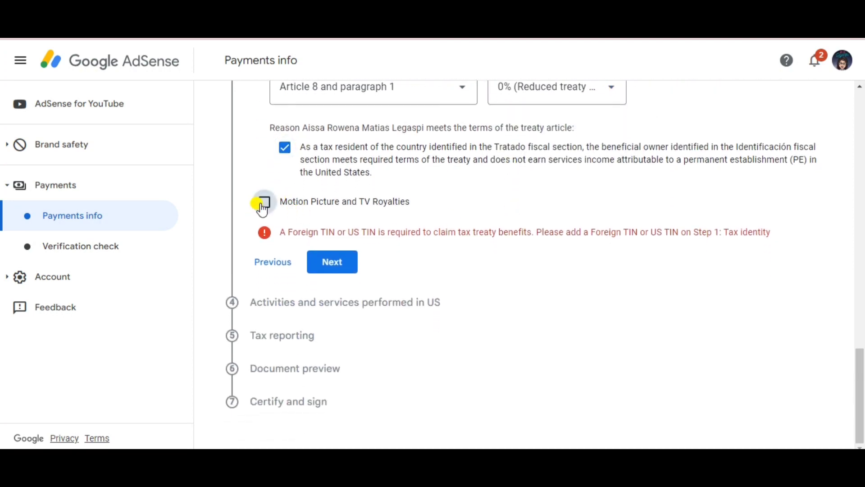
# - Claim a treaty rate for Motion Picture and TV Royalties and affirm meeting treaty terms
pyautogui.click(264, 202)
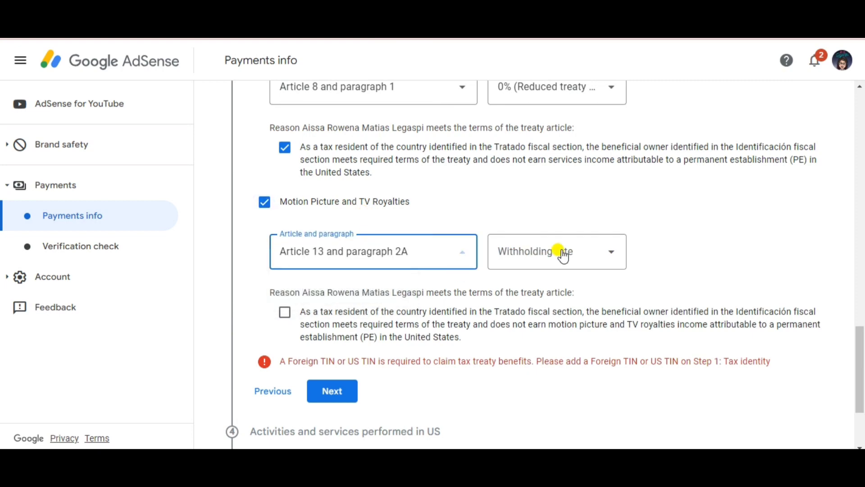
pyautogui.click(556, 251)
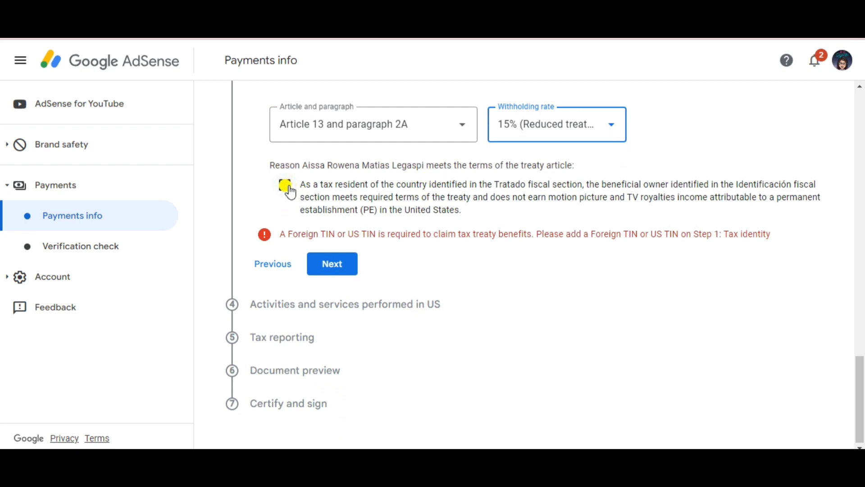
pyautogui.click(283, 187)
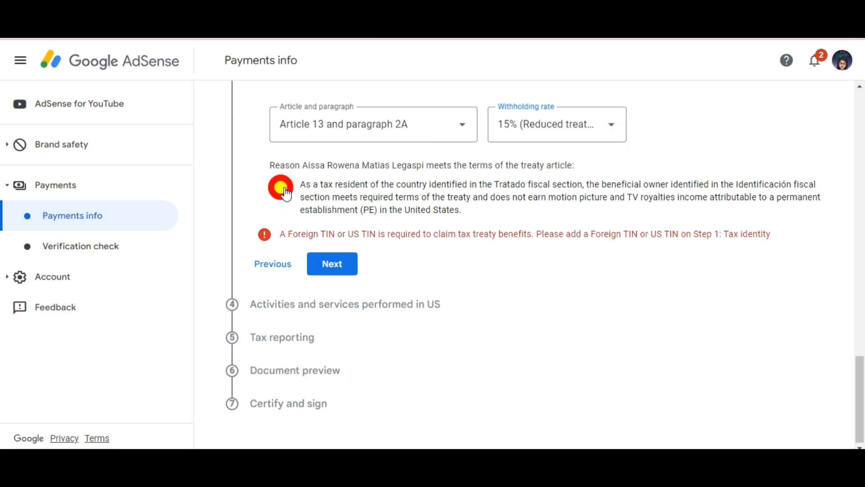
pyautogui.click(284, 185)
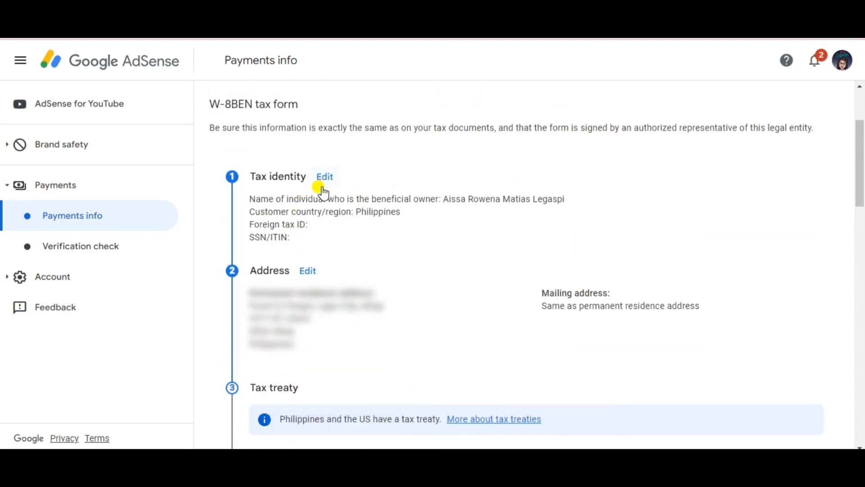
# - Complete the Motion Picture royalties claim at 15% and save all three treaty rates
pyautogui.click(325, 177)
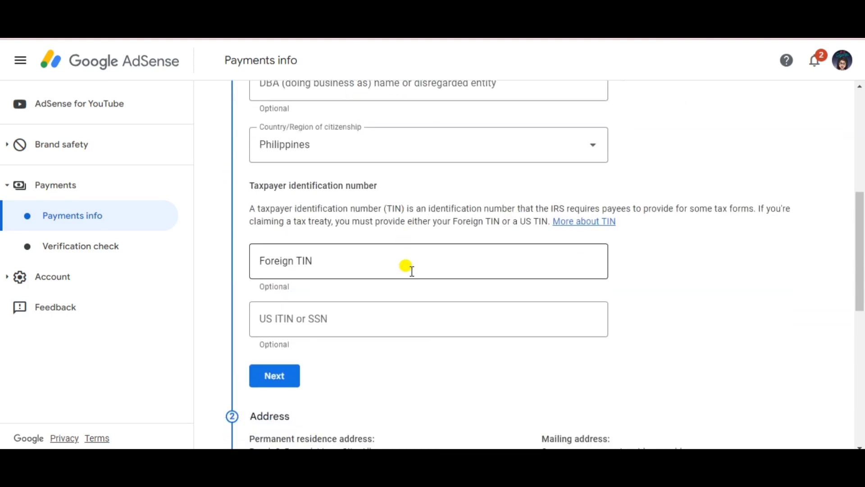
pyautogui.click(411, 261)
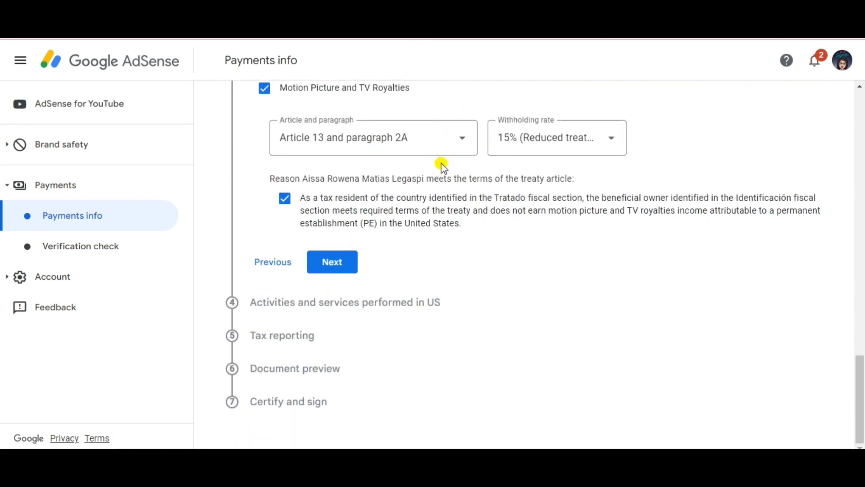
pyautogui.moveTo(332, 330)
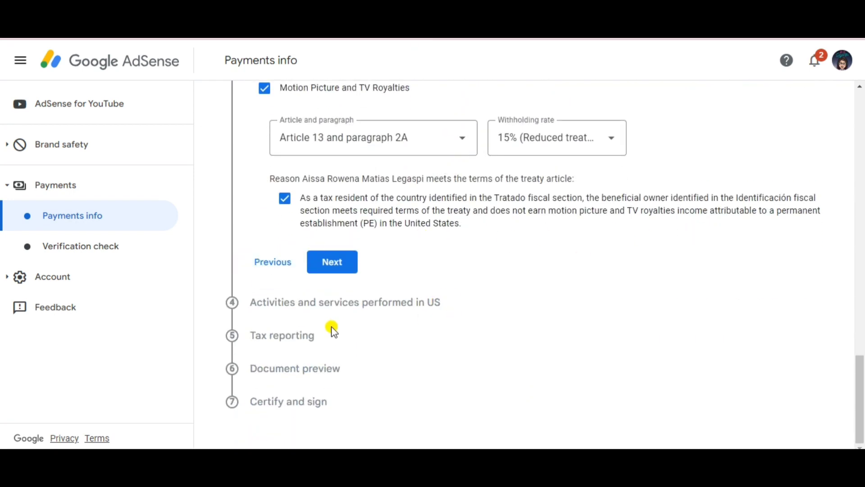
pyautogui.moveTo(344, 295)
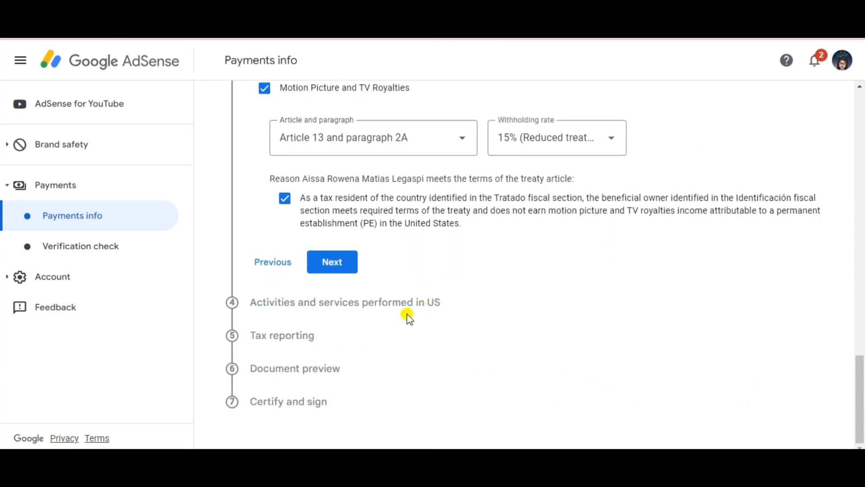
pyautogui.click(332, 262)
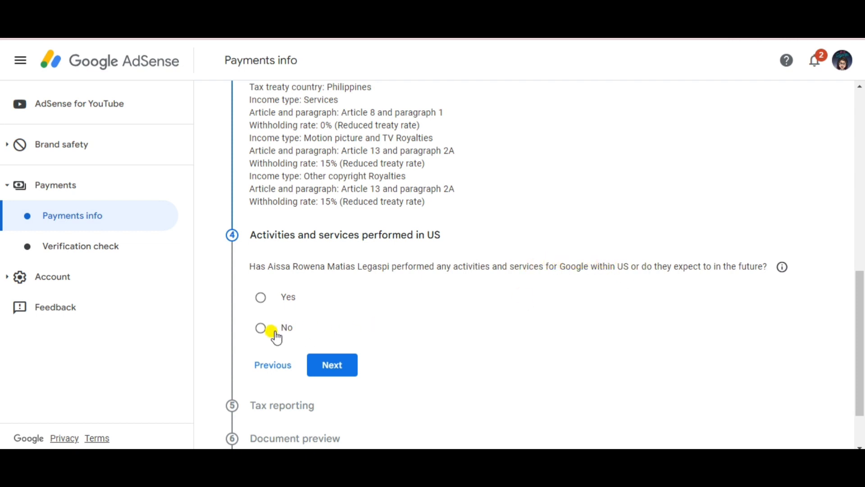
# - Answer No to US activities and certify services are performed solely outside the US
pyautogui.click(260, 328)
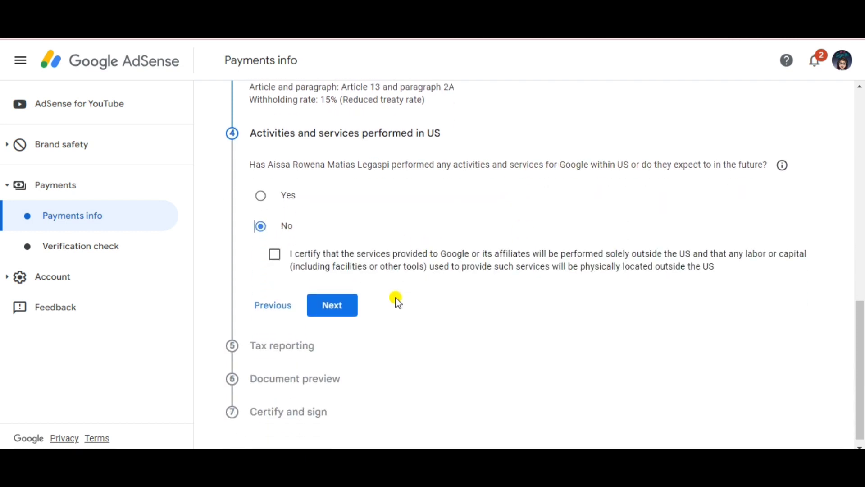
pyautogui.click(275, 254)
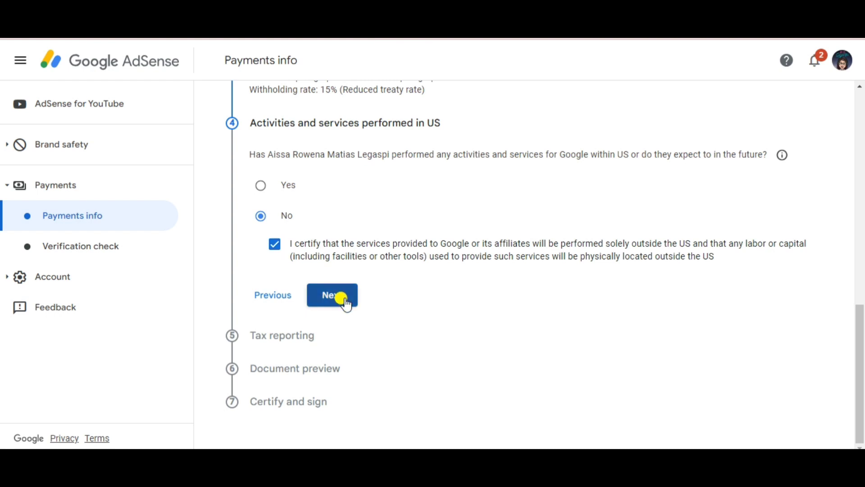
pyautogui.click(331, 295)
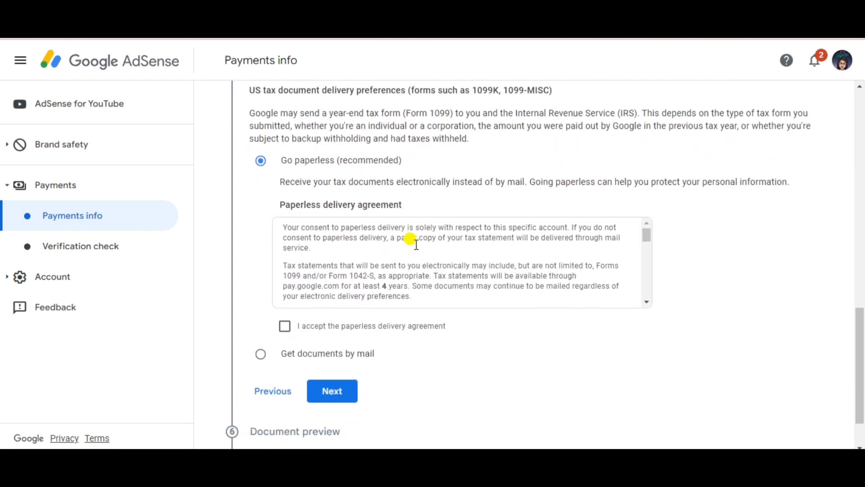
# - Accept the paperless delivery agreement and continue to the document preview
pyautogui.scroll(-3)
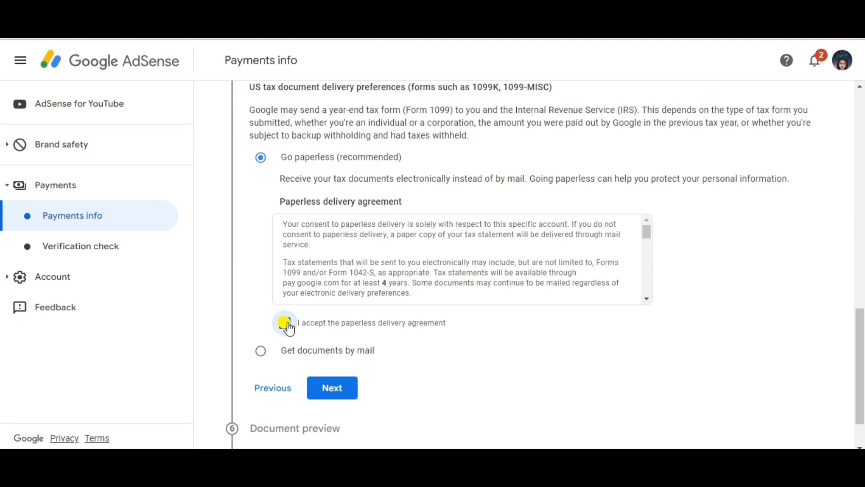
pyautogui.click(285, 322)
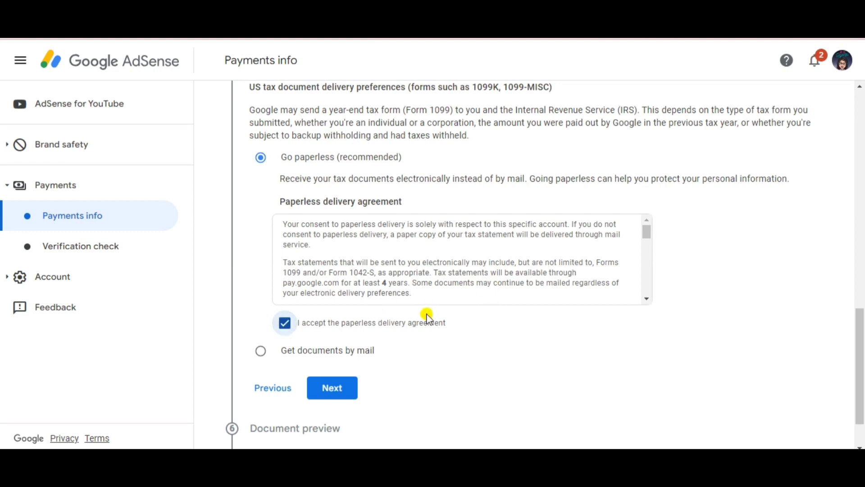
pyautogui.moveTo(442, 298)
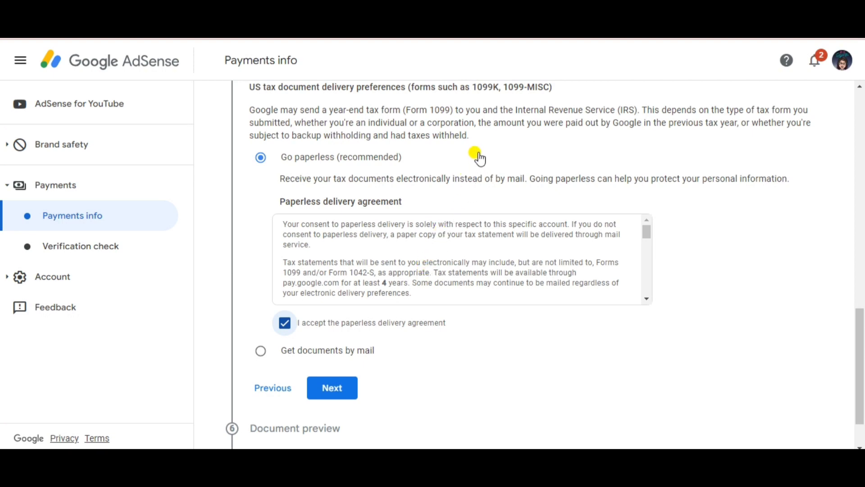
pyautogui.scroll(-3)
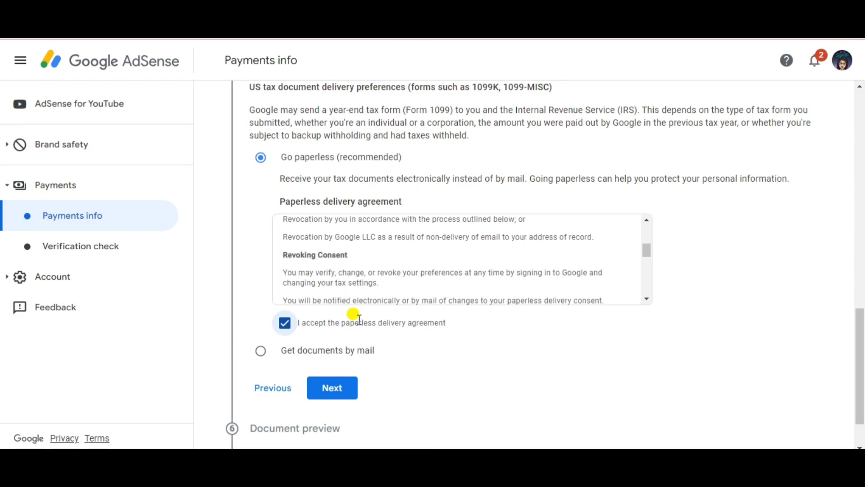
pyautogui.click(332, 387)
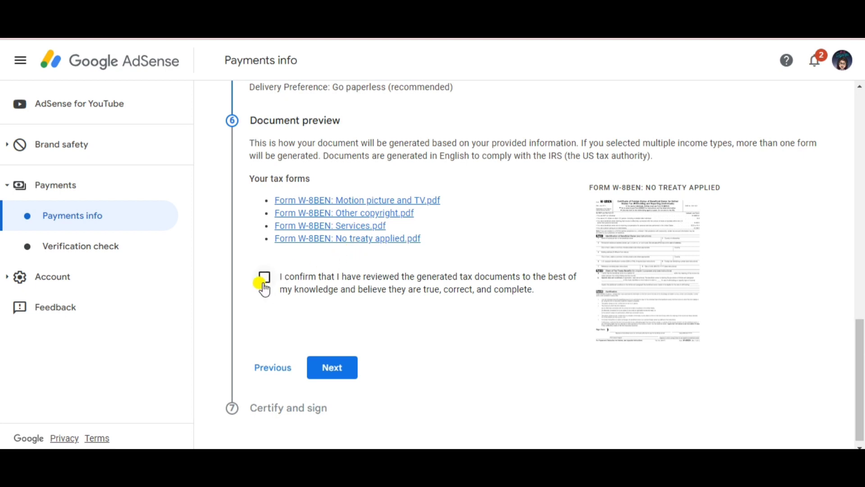
# - Confirm the W-8BEN documents were reviewed and certify the unchanged status affidavit
pyautogui.click(263, 279)
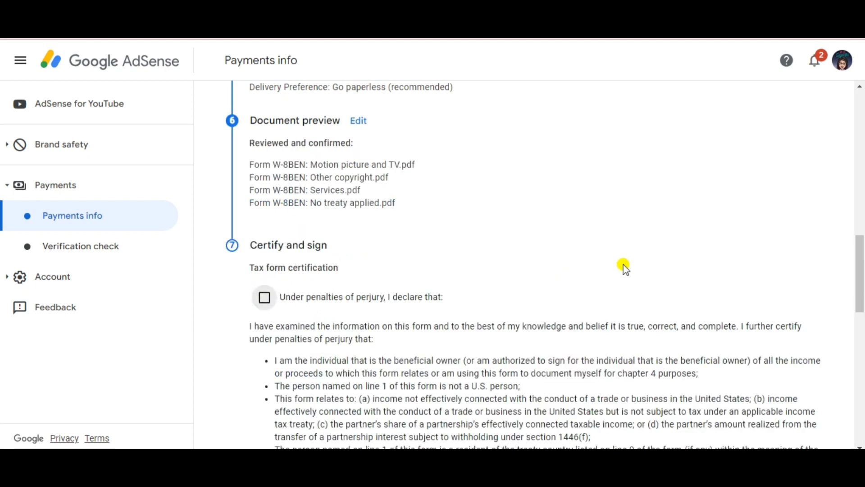
pyautogui.scroll(-3)
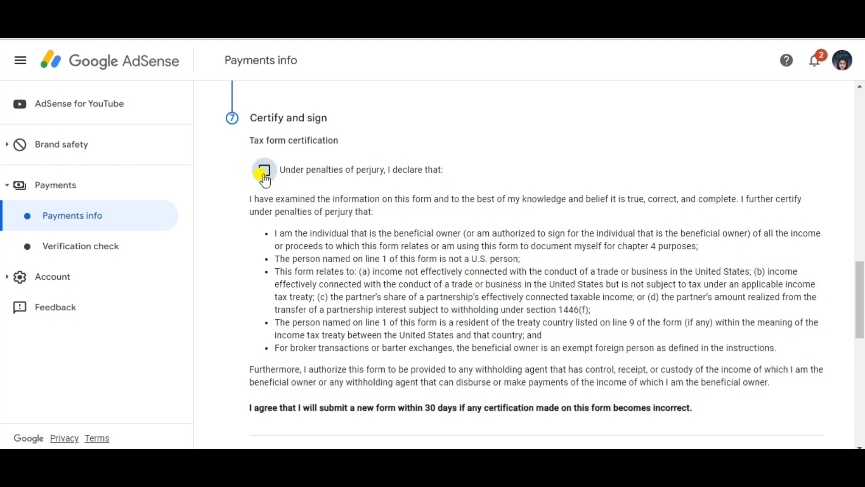
pyautogui.scroll(-3)
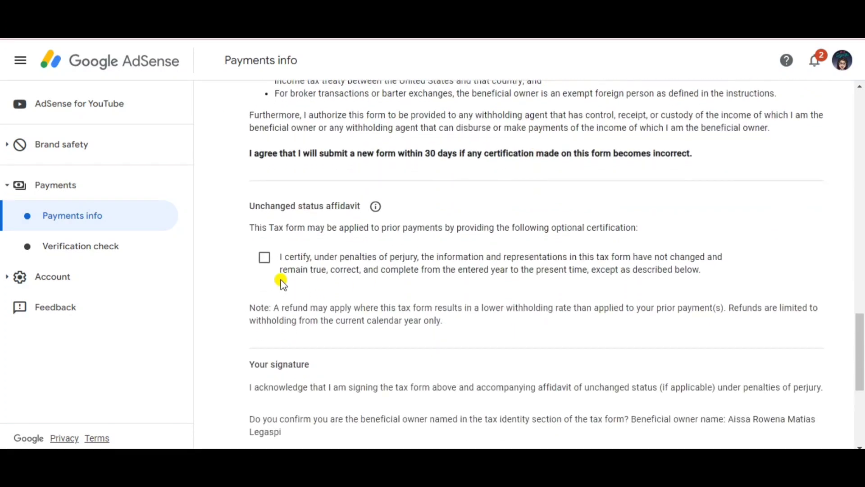
pyautogui.click(264, 258)
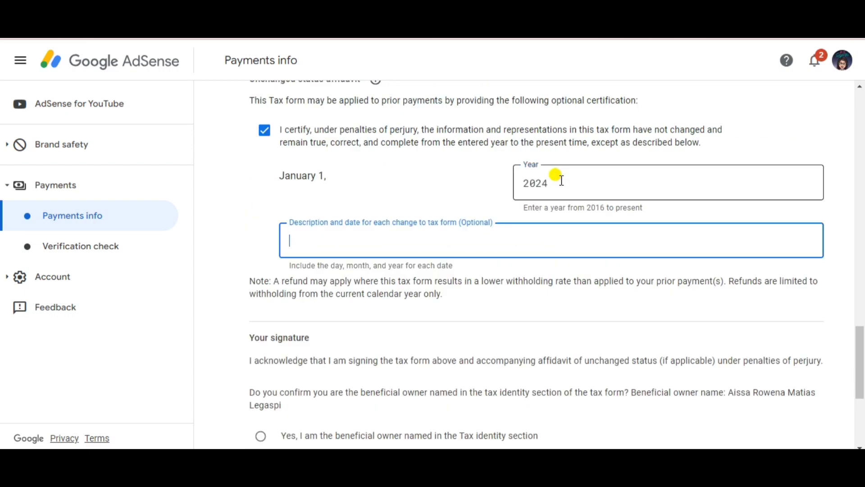
pyautogui.scroll(-3)
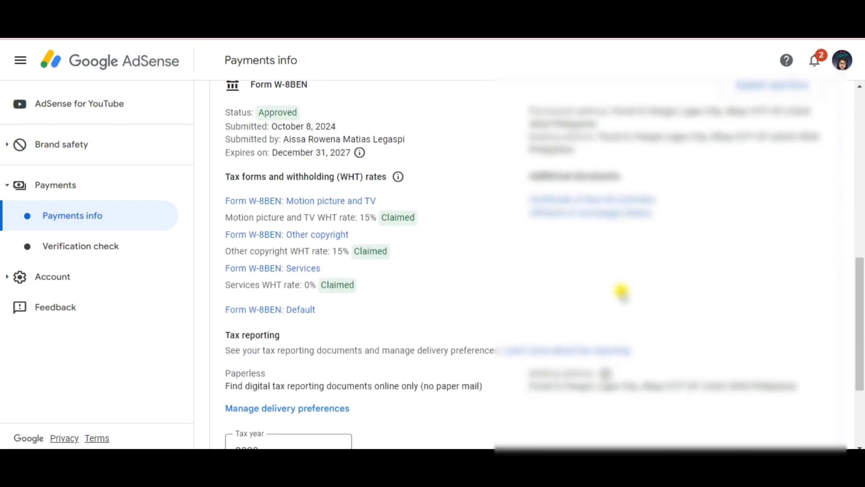
pyautogui.scroll(-3)
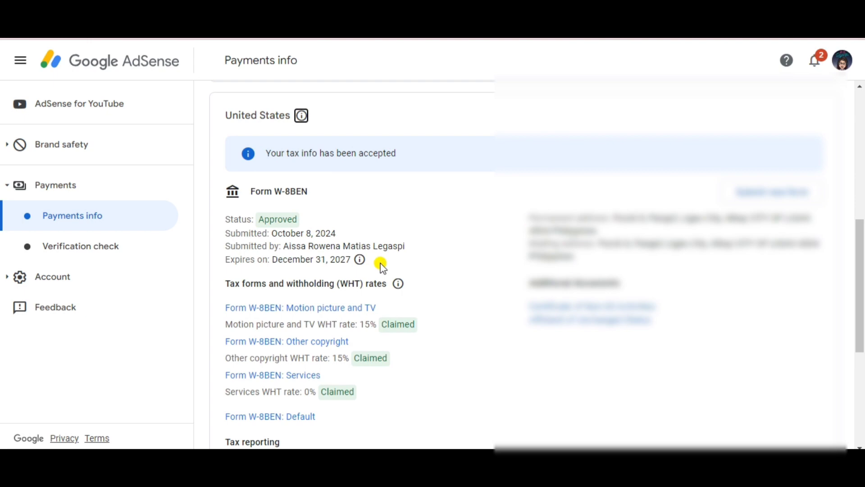
pyautogui.moveTo(266, 231)
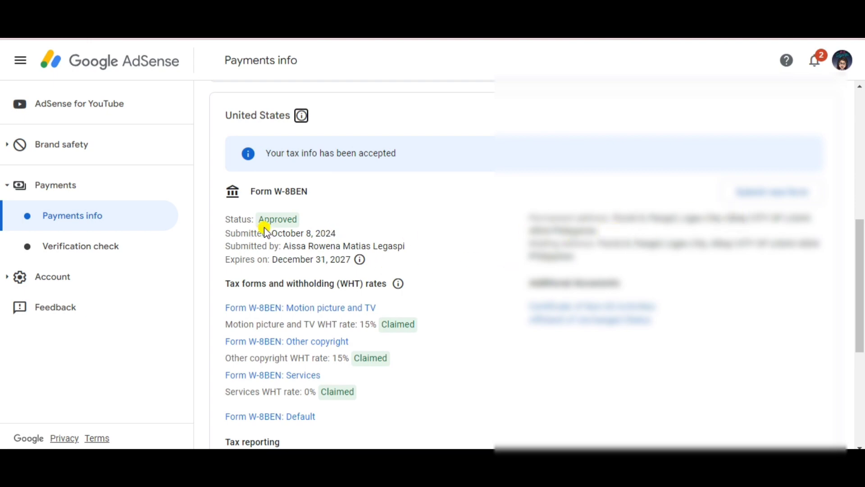
pyautogui.scroll(-3)
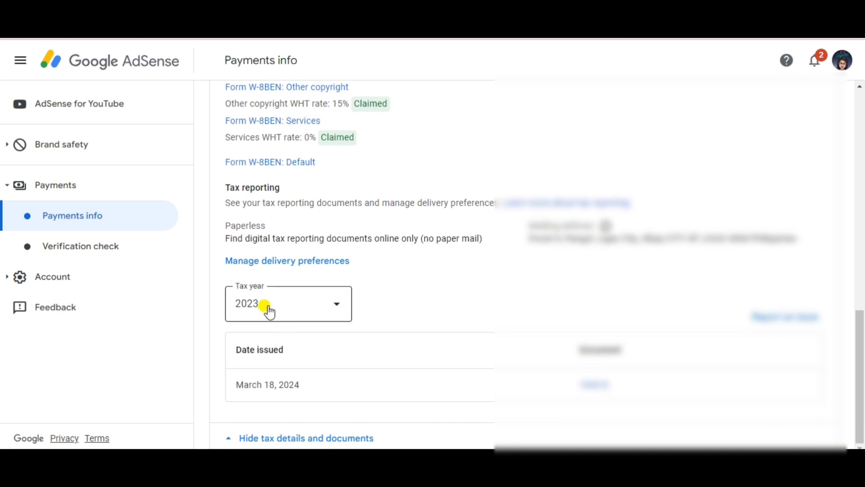
pyautogui.click(288, 302)
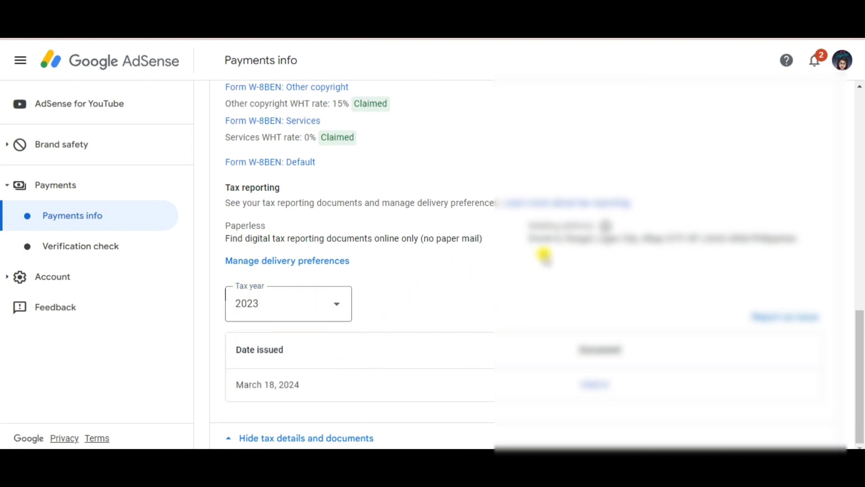
pyautogui.scroll(-3)
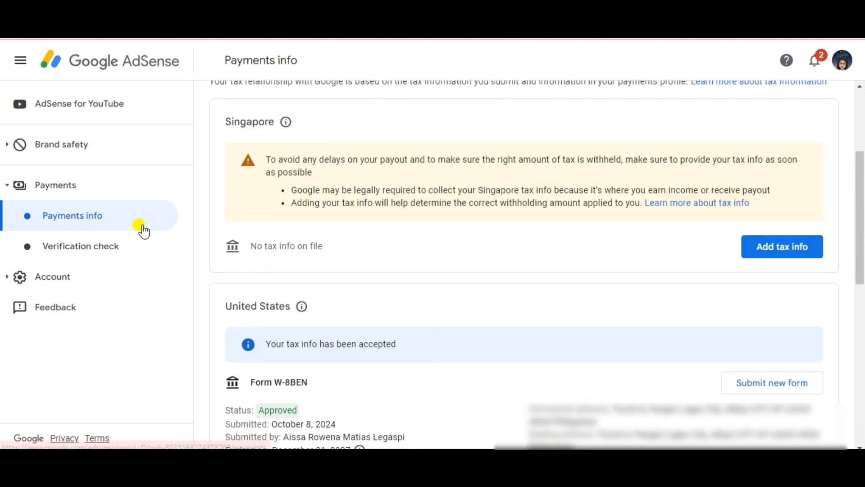
pyautogui.moveTo(772, 277)
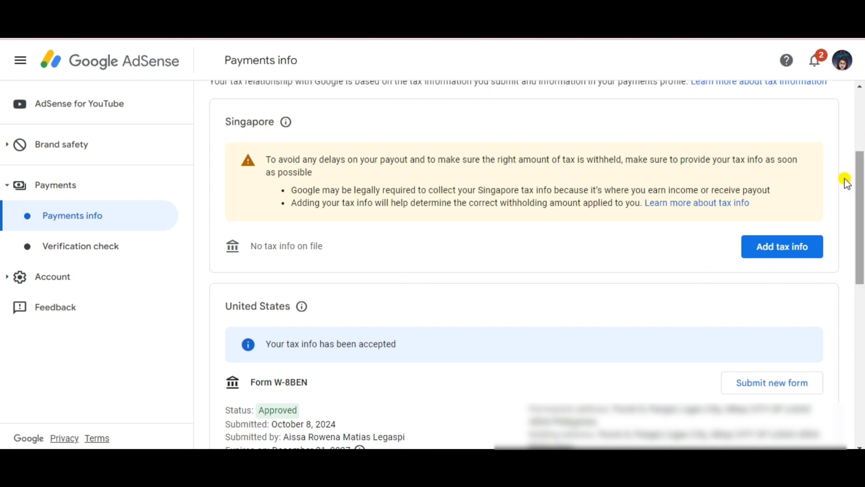
pyautogui.moveTo(418, 60)
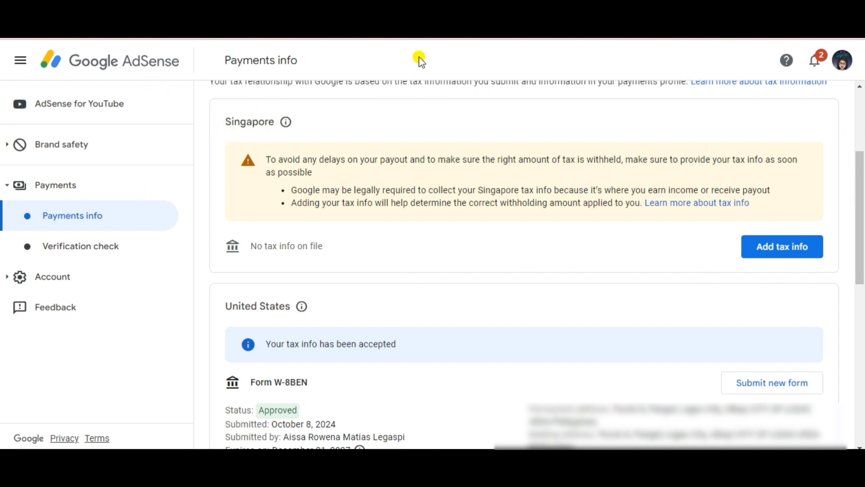
pyautogui.moveTo(372, 297)
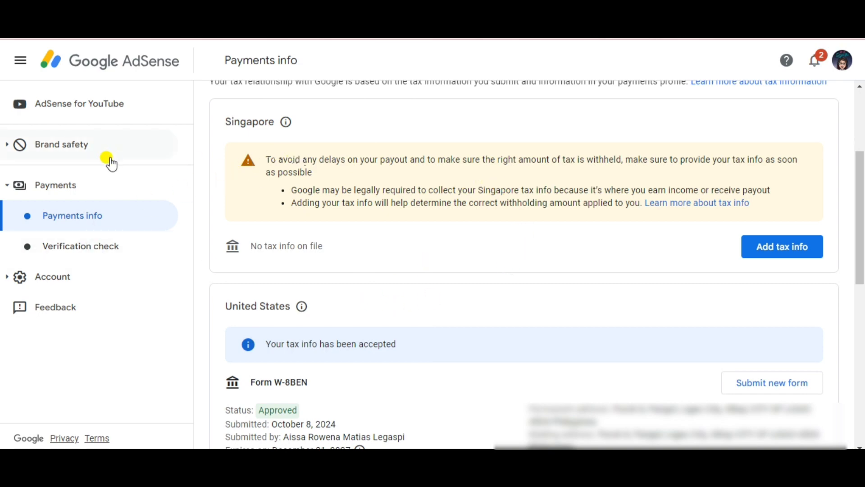
pyautogui.moveTo(449, 135)
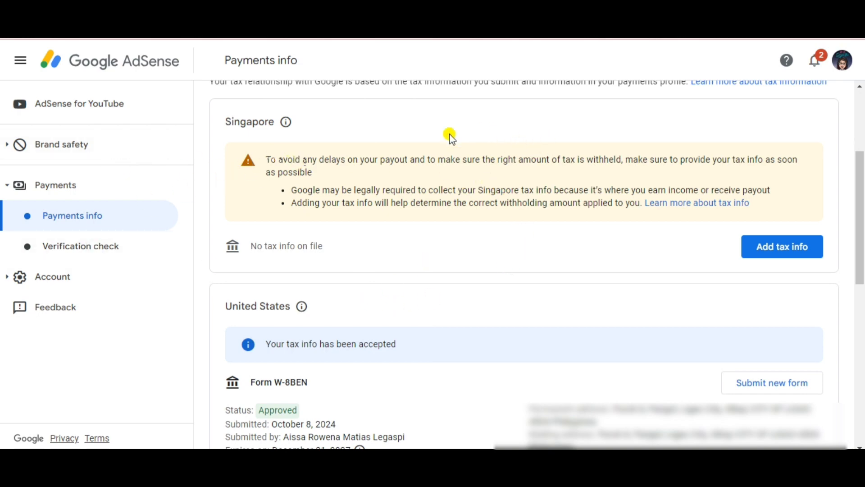
pyautogui.moveTo(583, 114)
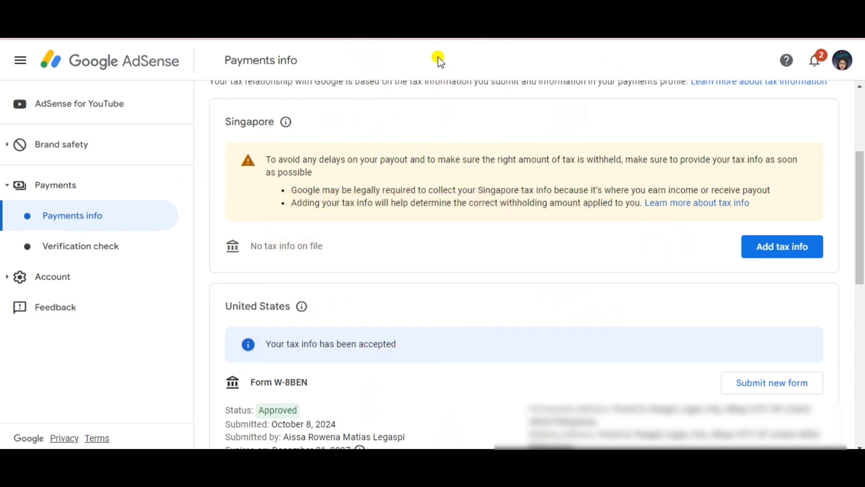
pyautogui.moveTo(463, 65)
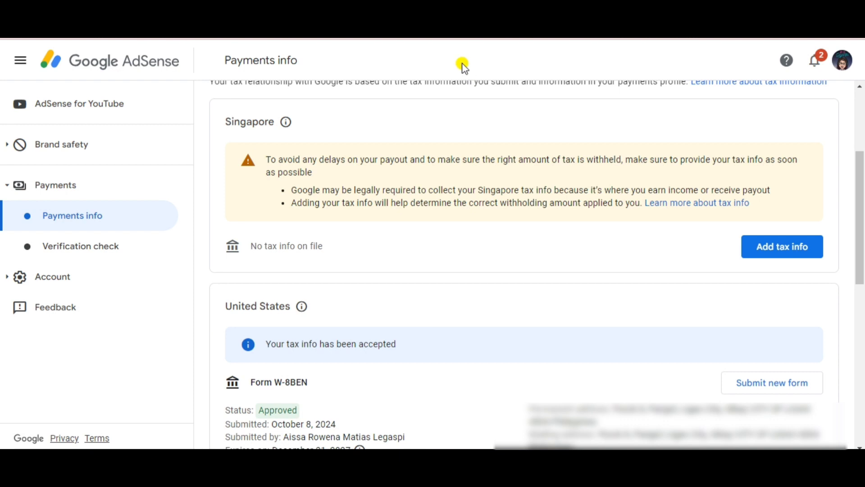